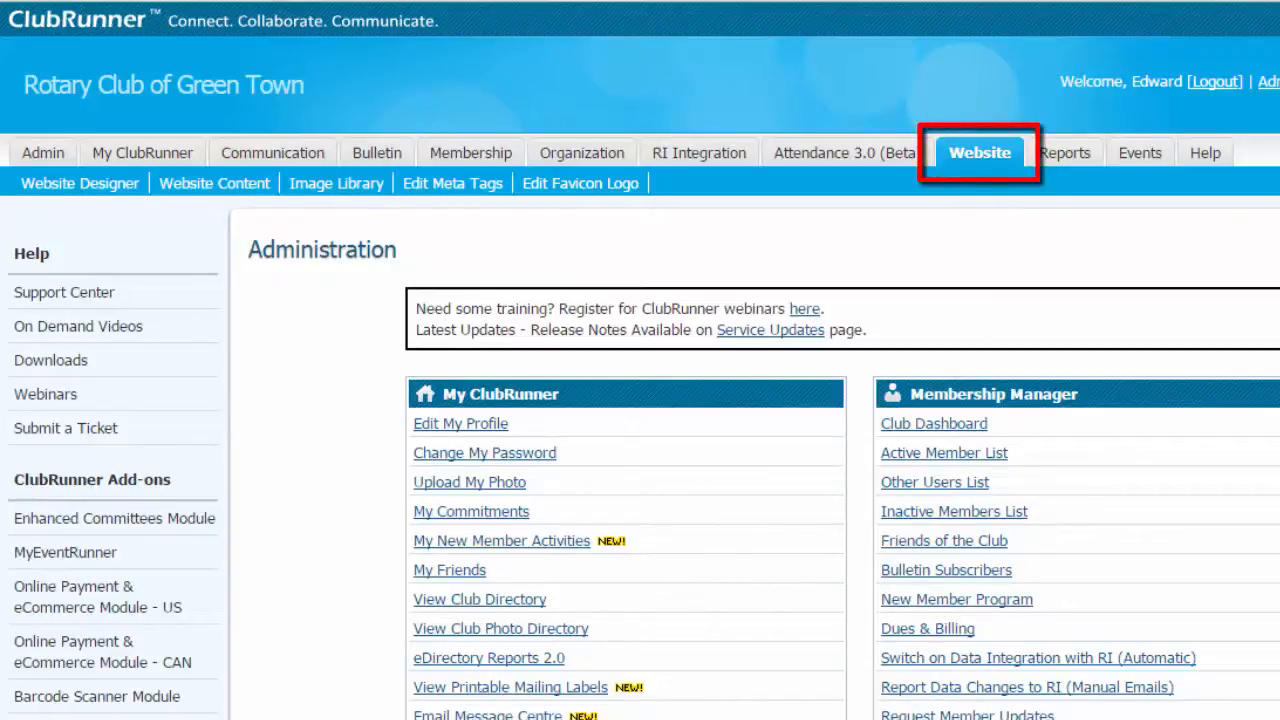
{"action": "mouse_move", "coordinate": [80, 184]}
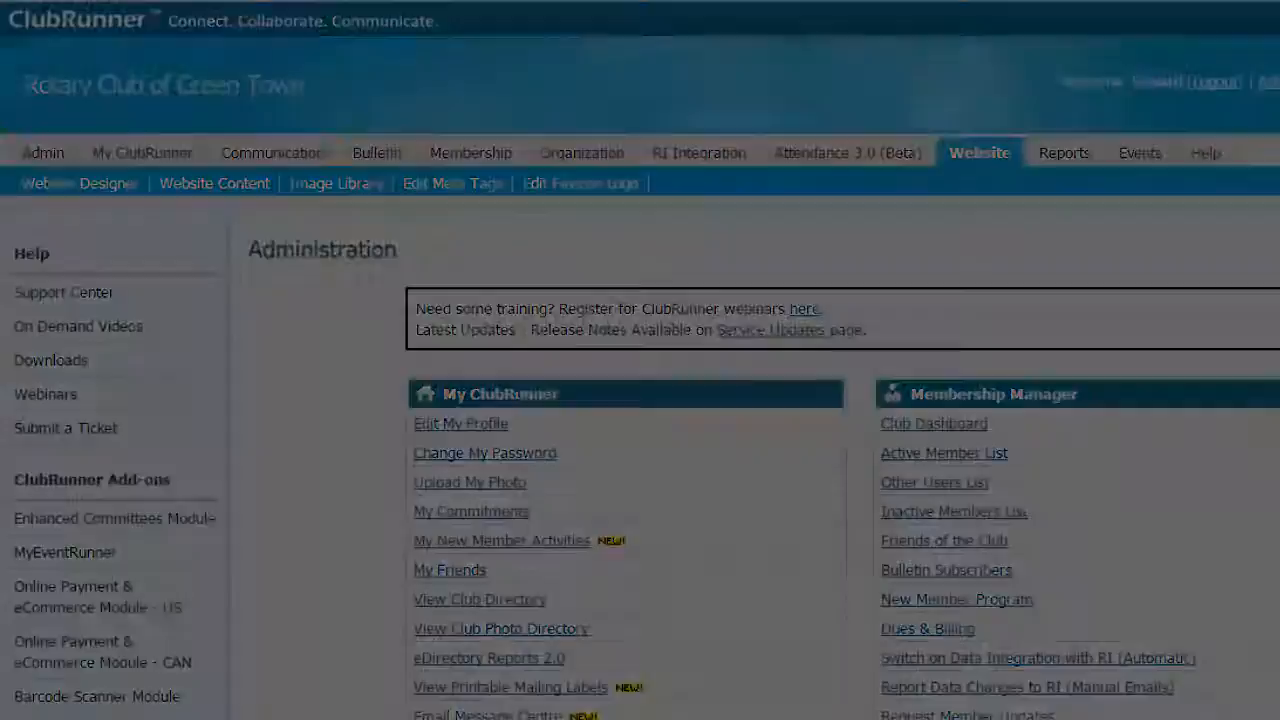
Step: Launch Website Designer 3.0 from the club administration page
{"action": "left_click", "coordinate": [78, 184]}
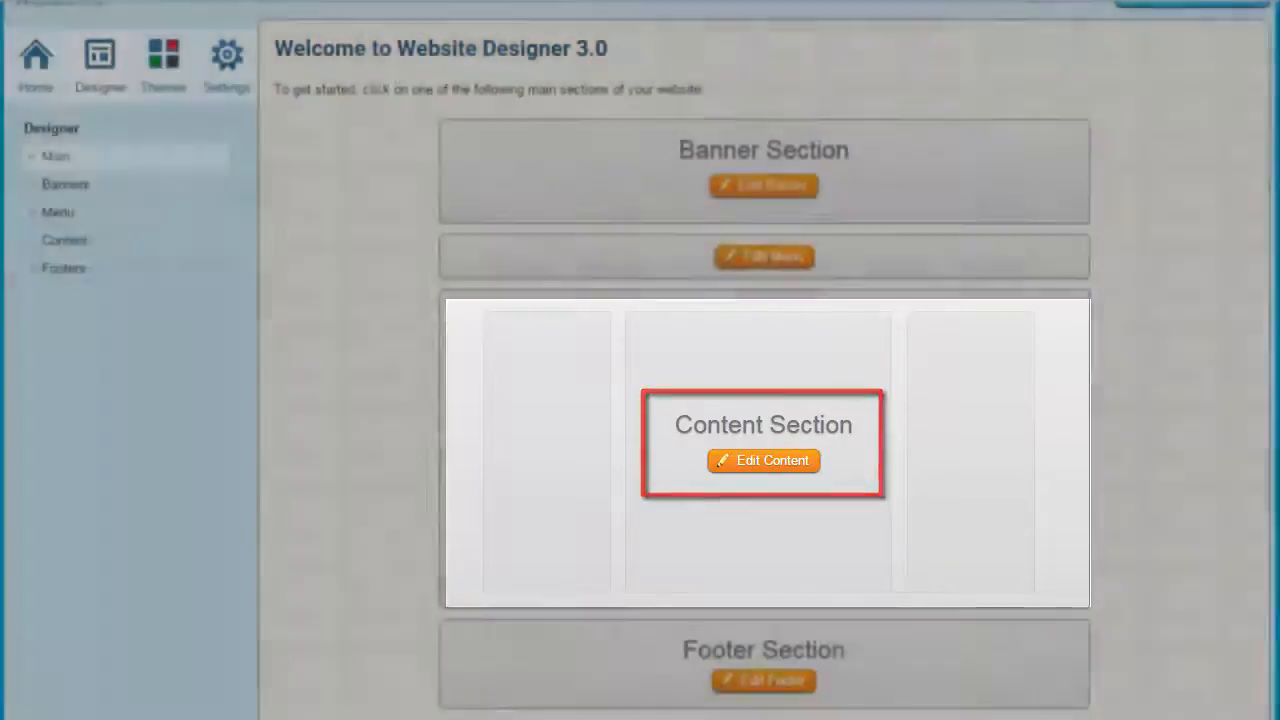
Step: Start editing the website's Content Section to reach the Home Page designer
{"action": "left_click", "coordinate": [764, 460]}
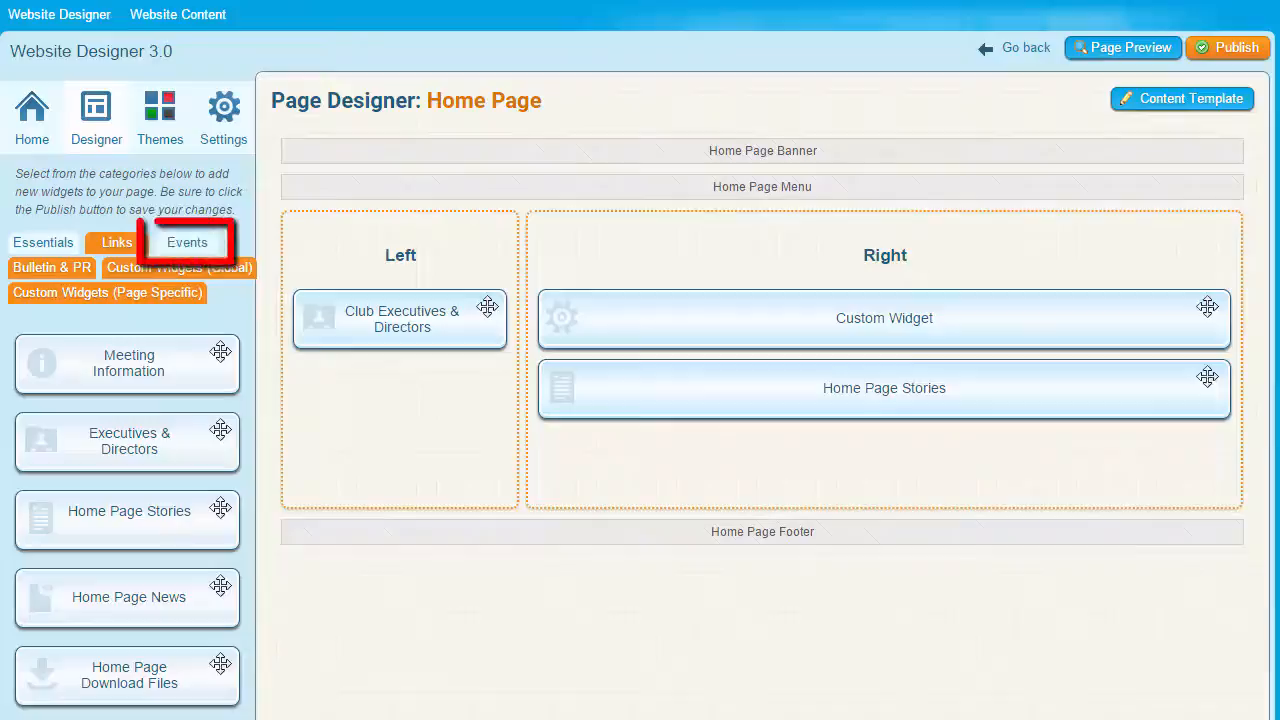
Step: Place the Events category's Speakers widget in the Left column under Club Executives & Directors
{"action": "left_click", "coordinate": [188, 242]}
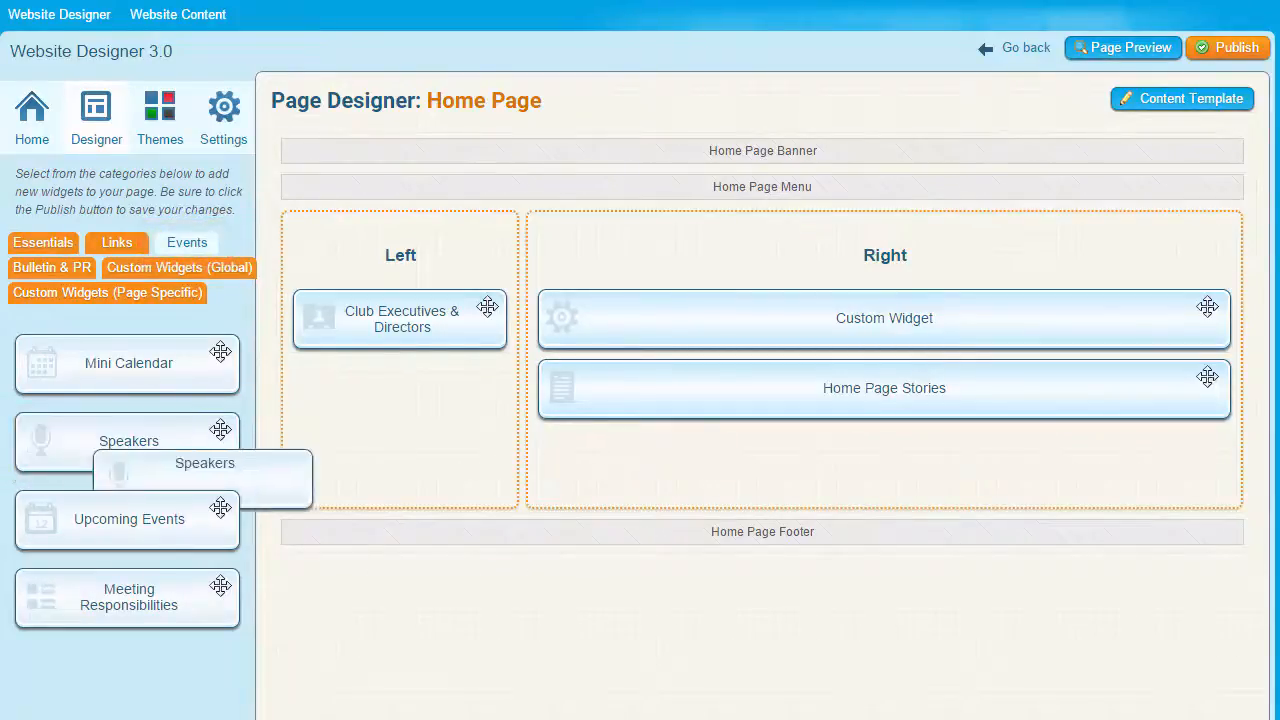
{"action": "left_click_drag", "start_coordinate": [128, 442], "coordinate": [884, 458]}
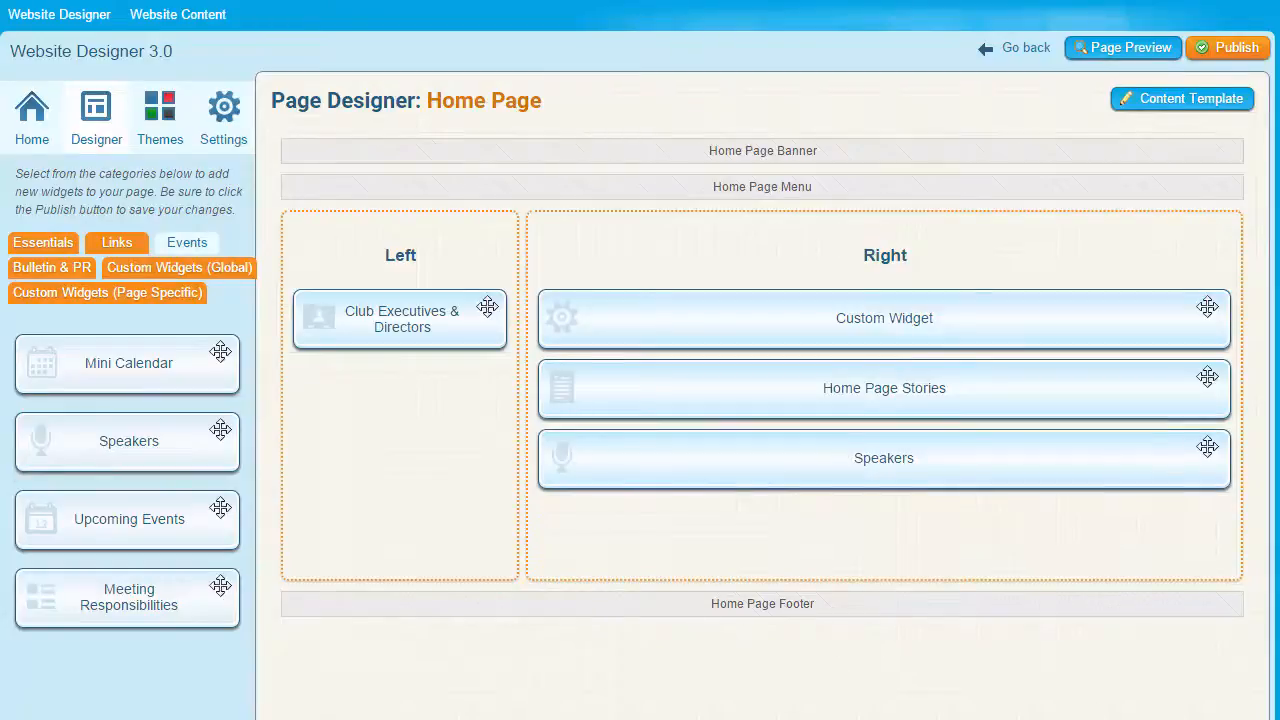
{"action": "left_click_drag", "start_coordinate": [884, 458], "coordinate": [400, 388]}
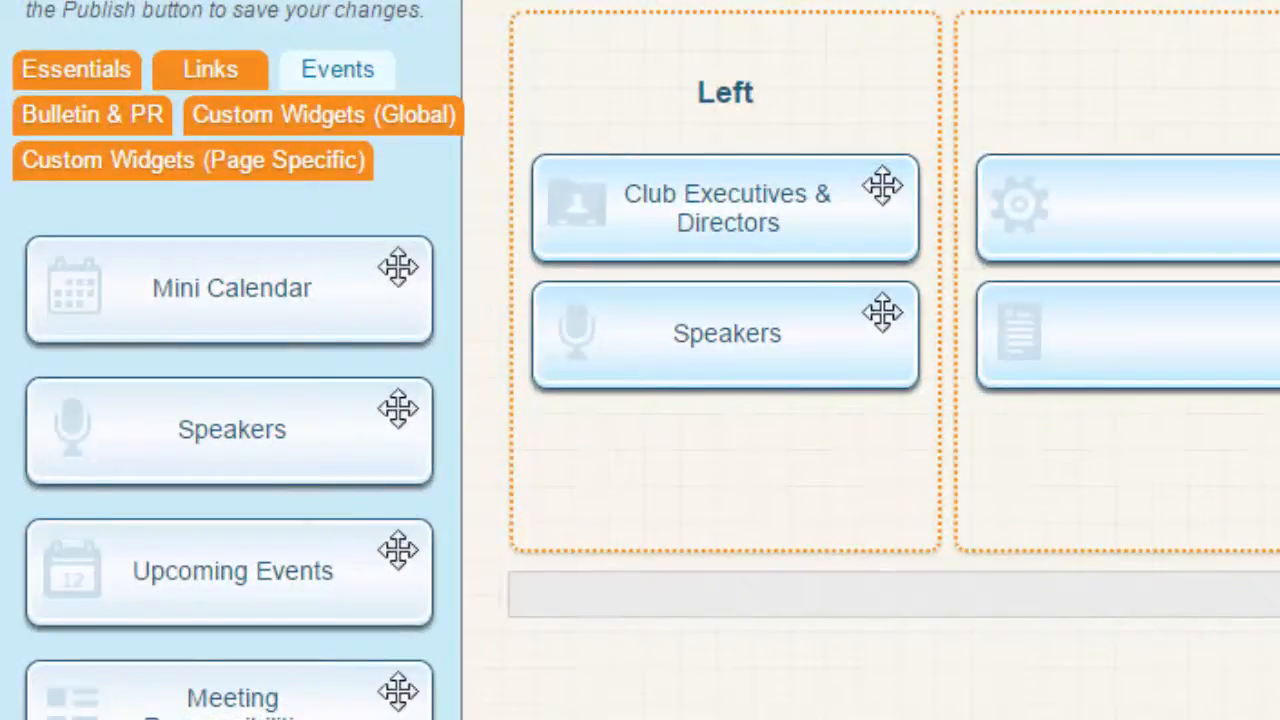
{"action": "mouse_move", "coordinate": [726, 332]}
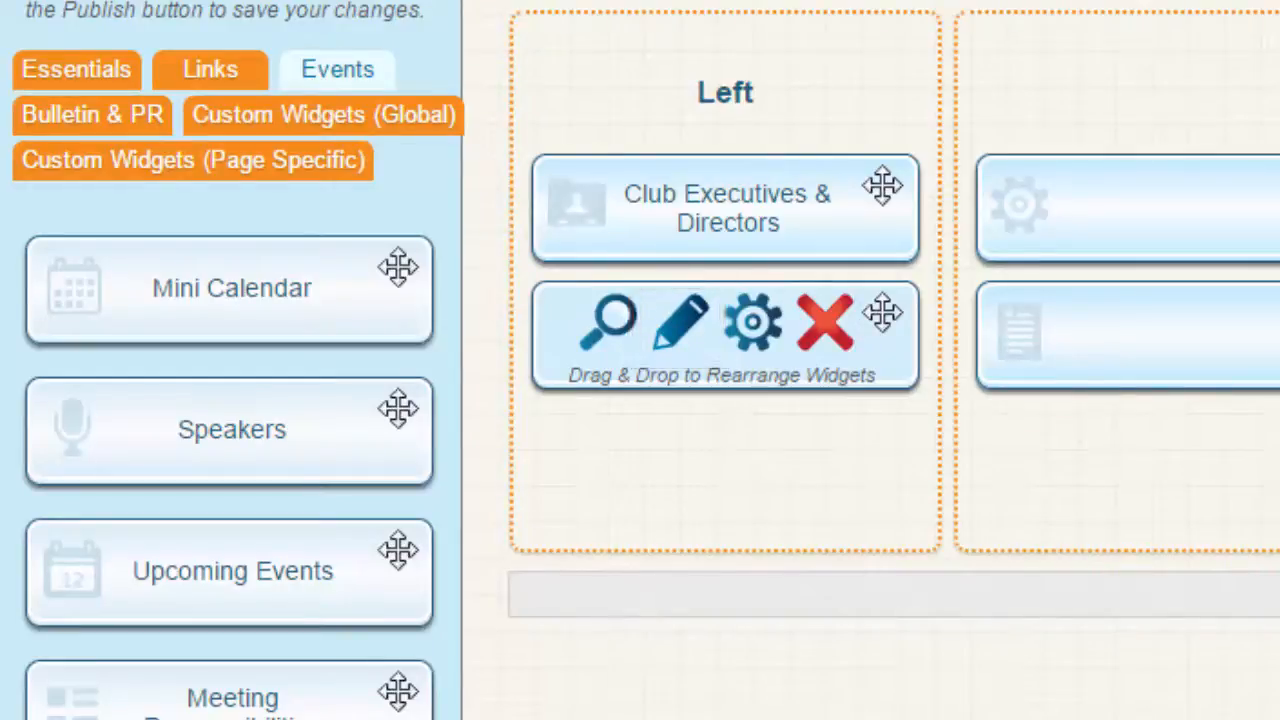
{"action": "mouse_move", "coordinate": [752, 320]}
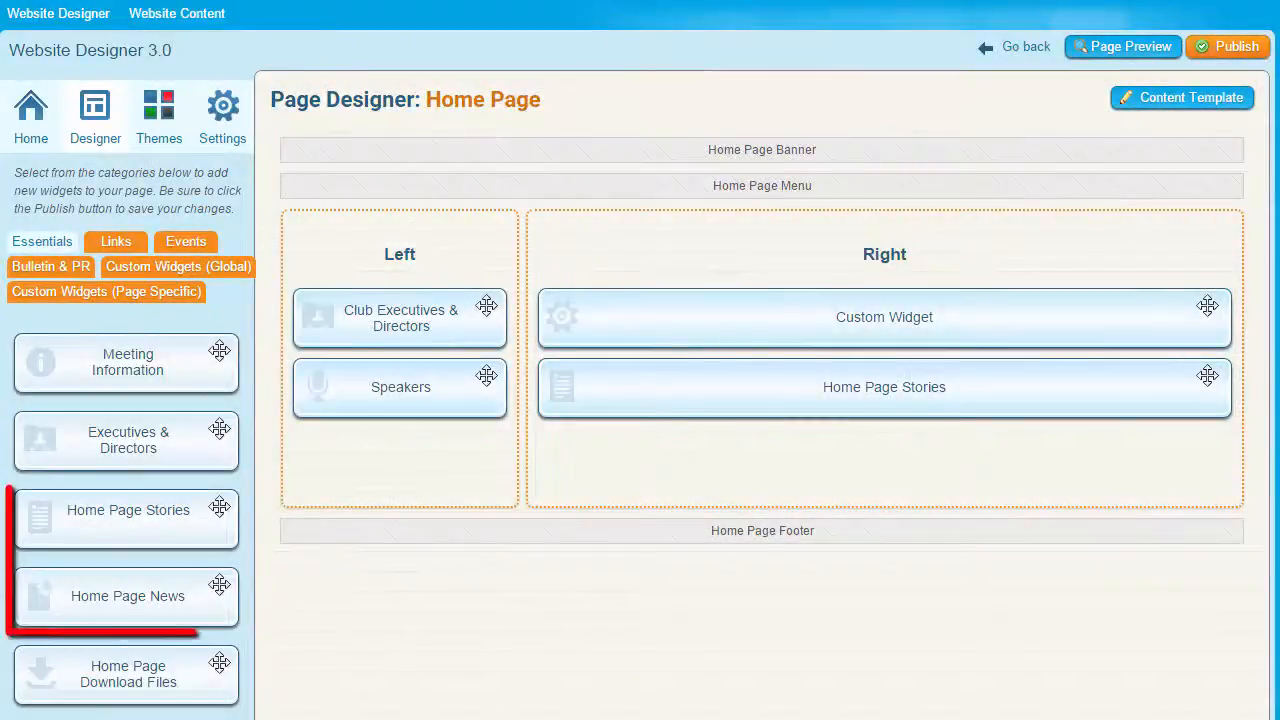
Step: List the Essentials widgets such as Home Page Stories and Home Page News
{"action": "left_click", "coordinate": [1122, 46]}
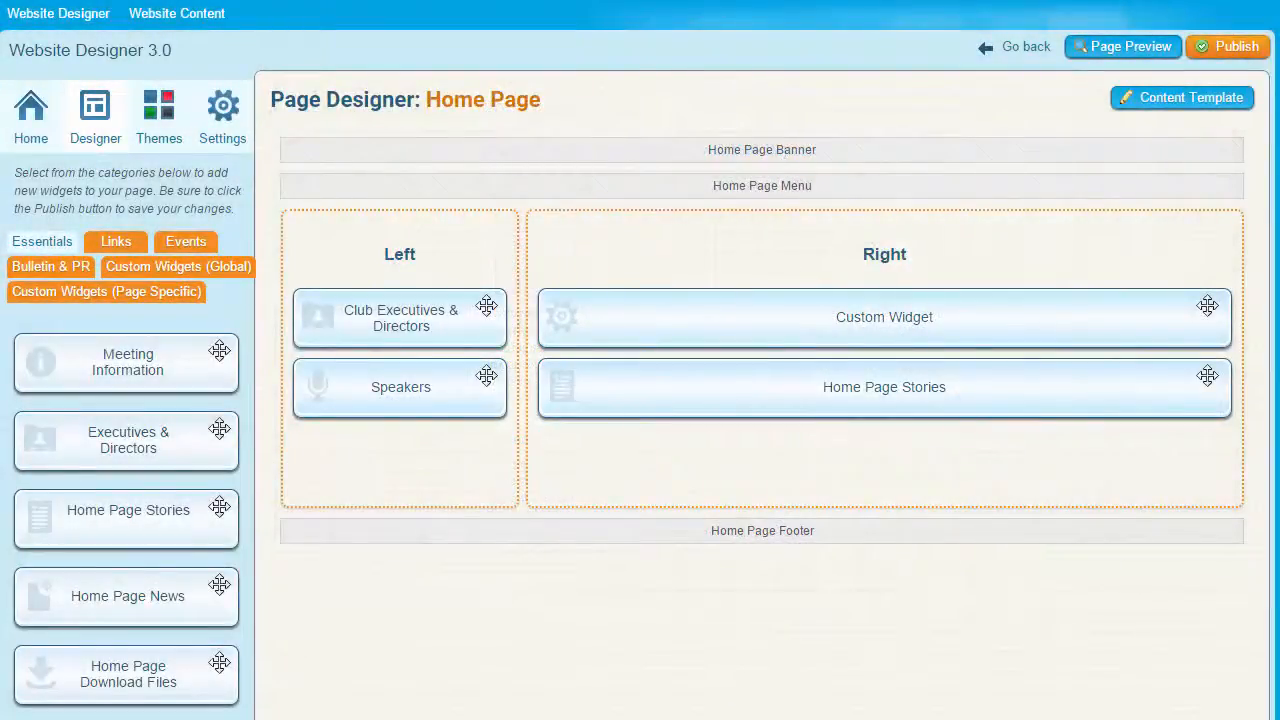
Step: Review the remaining Essentials widgets, preview Birthdays & Anniversaries, then switch to the Links category
{"action": "left_click", "coordinate": [128, 672]}
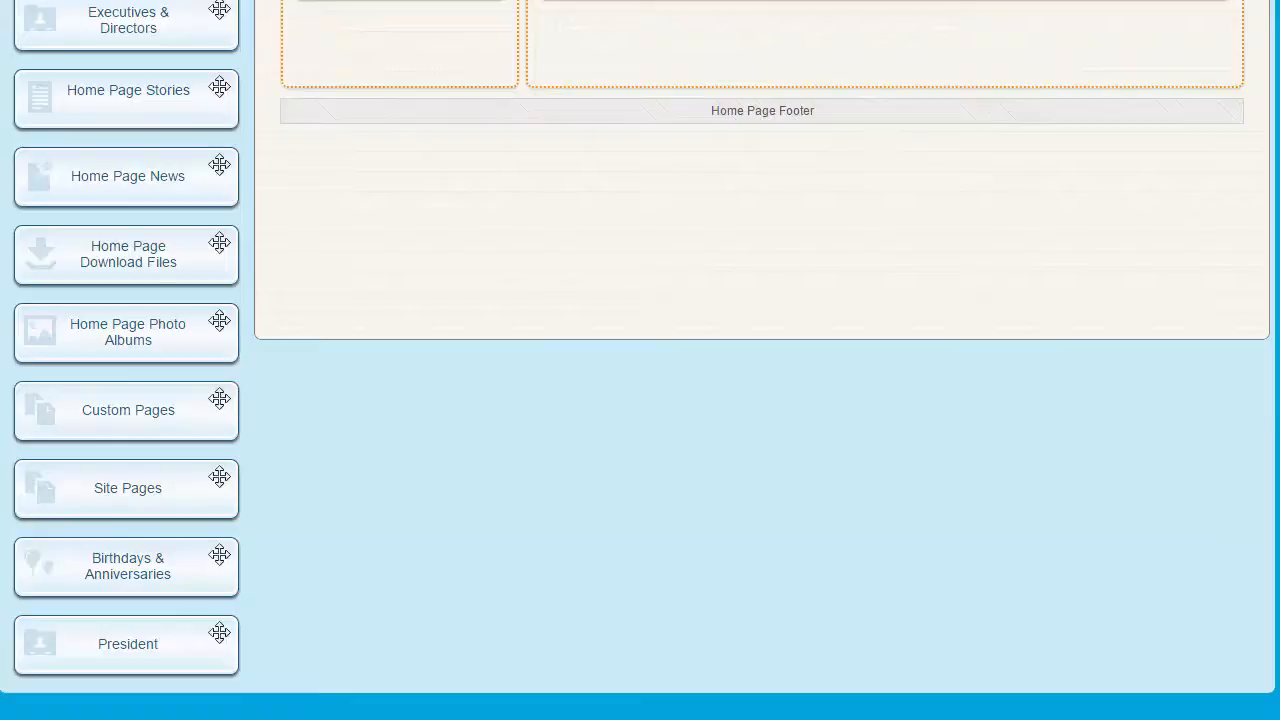
{"action": "left_click", "coordinate": [126, 566]}
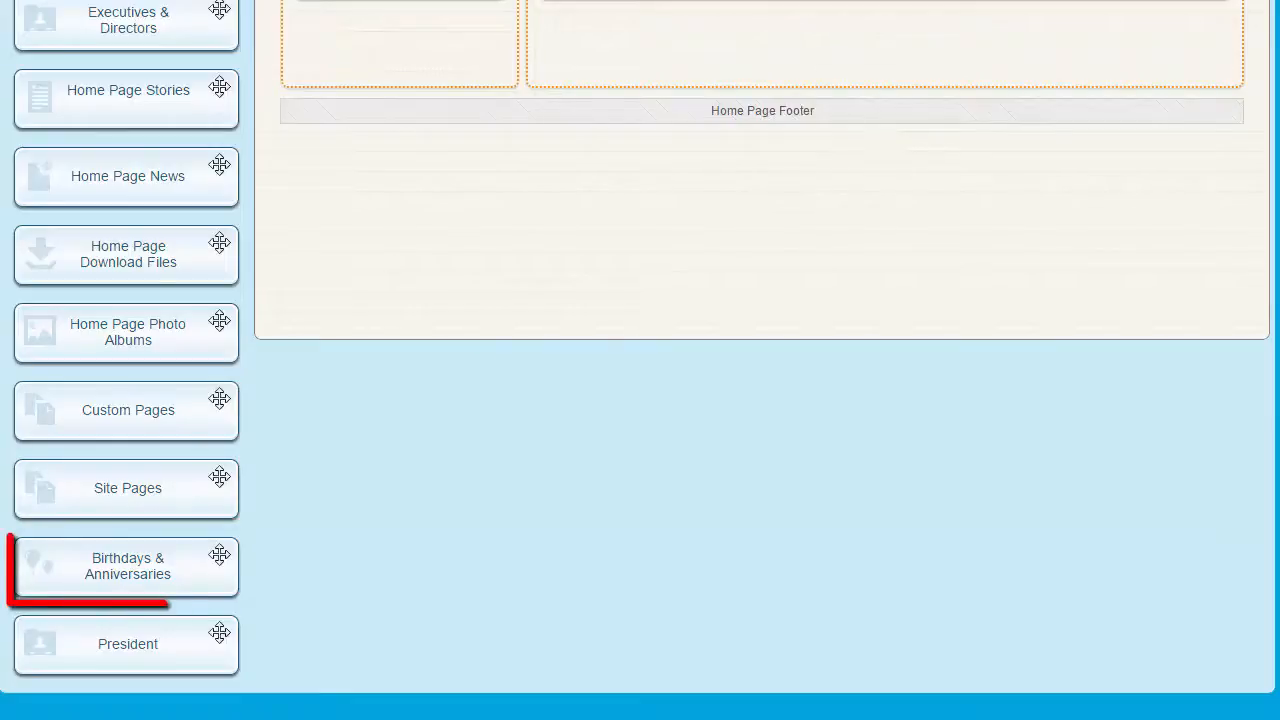
{"action": "left_click", "coordinate": [128, 566]}
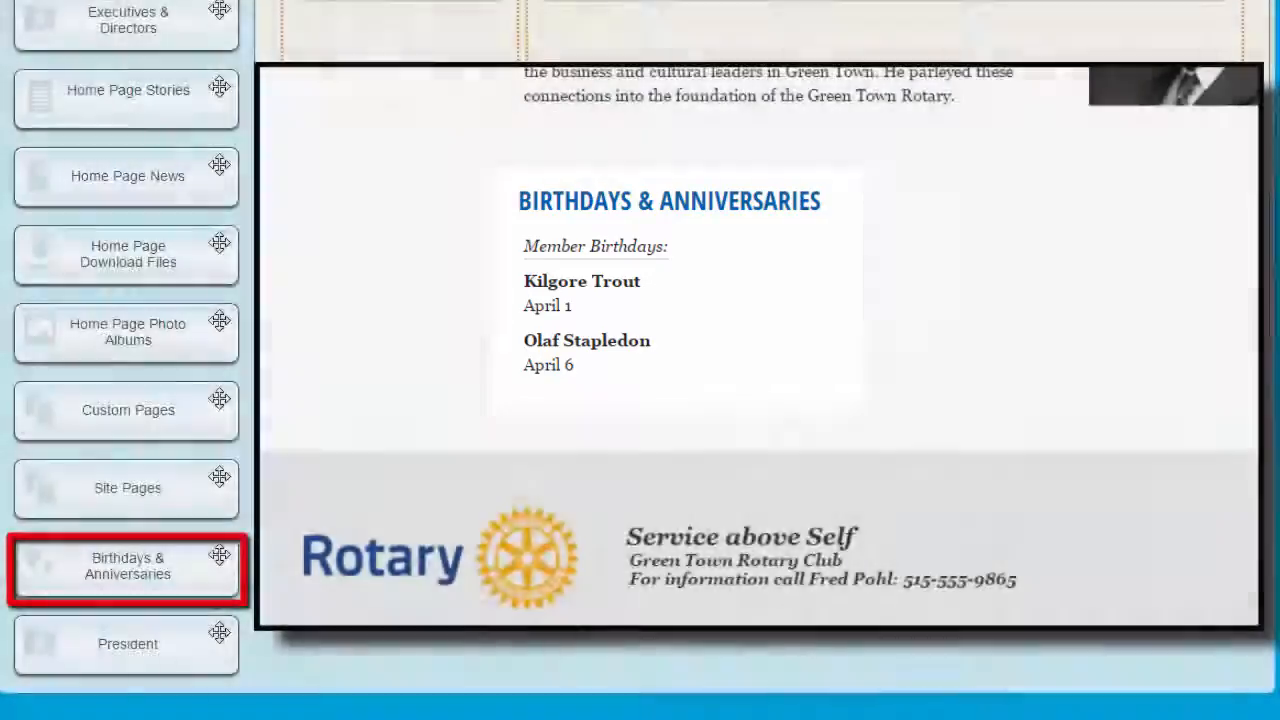
{"action": "left_click", "coordinate": [128, 644]}
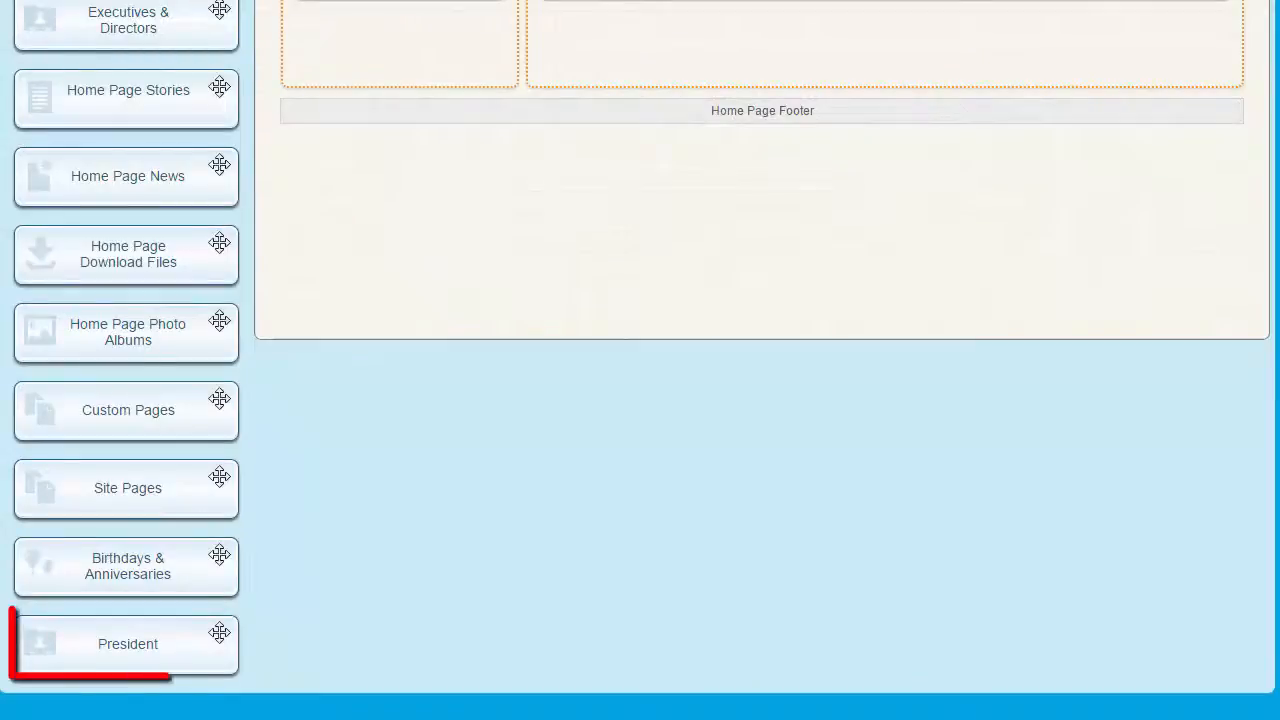
{"action": "left_click", "coordinate": [128, 644]}
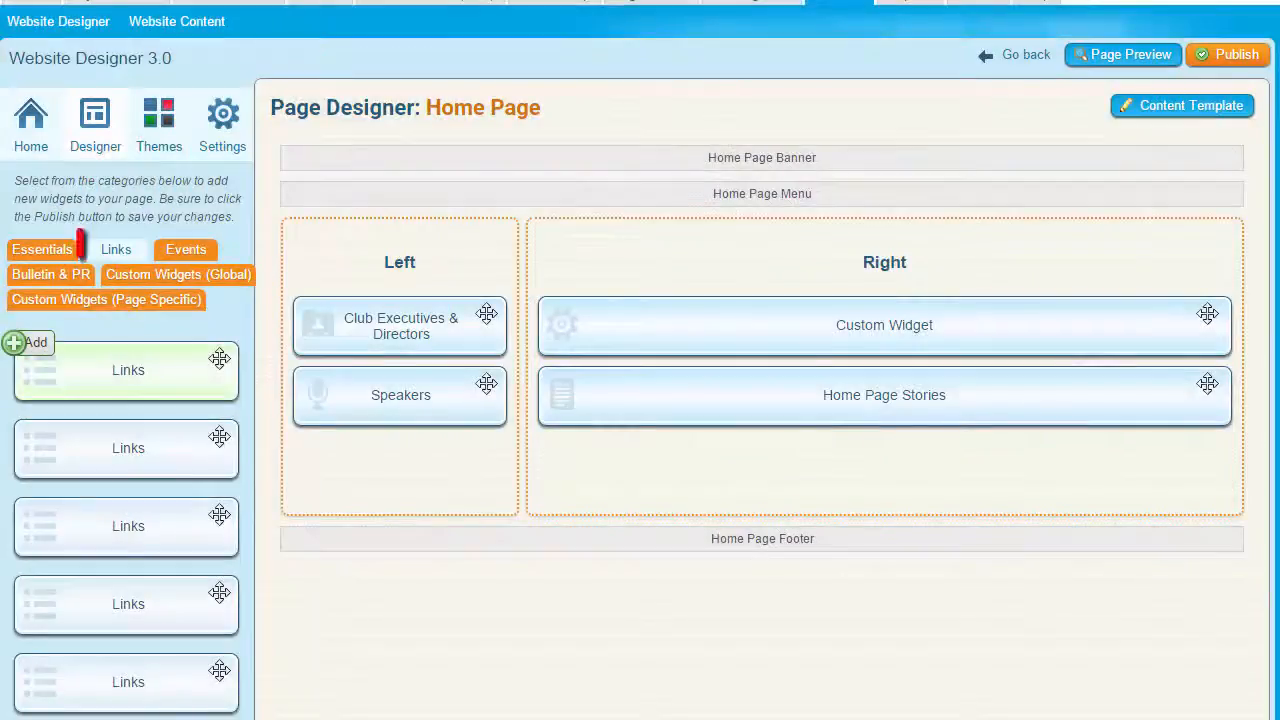
Step: Preview a Links widget's appearance, then return to the Events widget category
{"action": "left_click", "coordinate": [116, 248]}
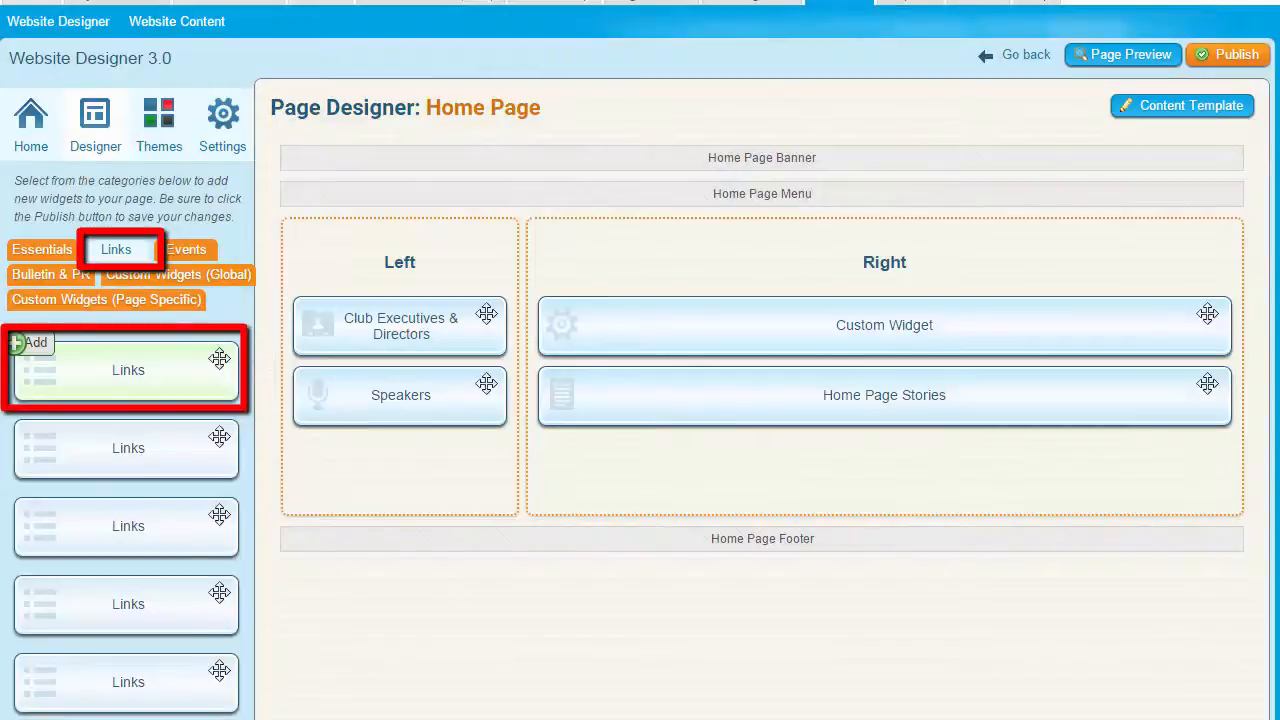
{"action": "left_click", "coordinate": [1122, 54]}
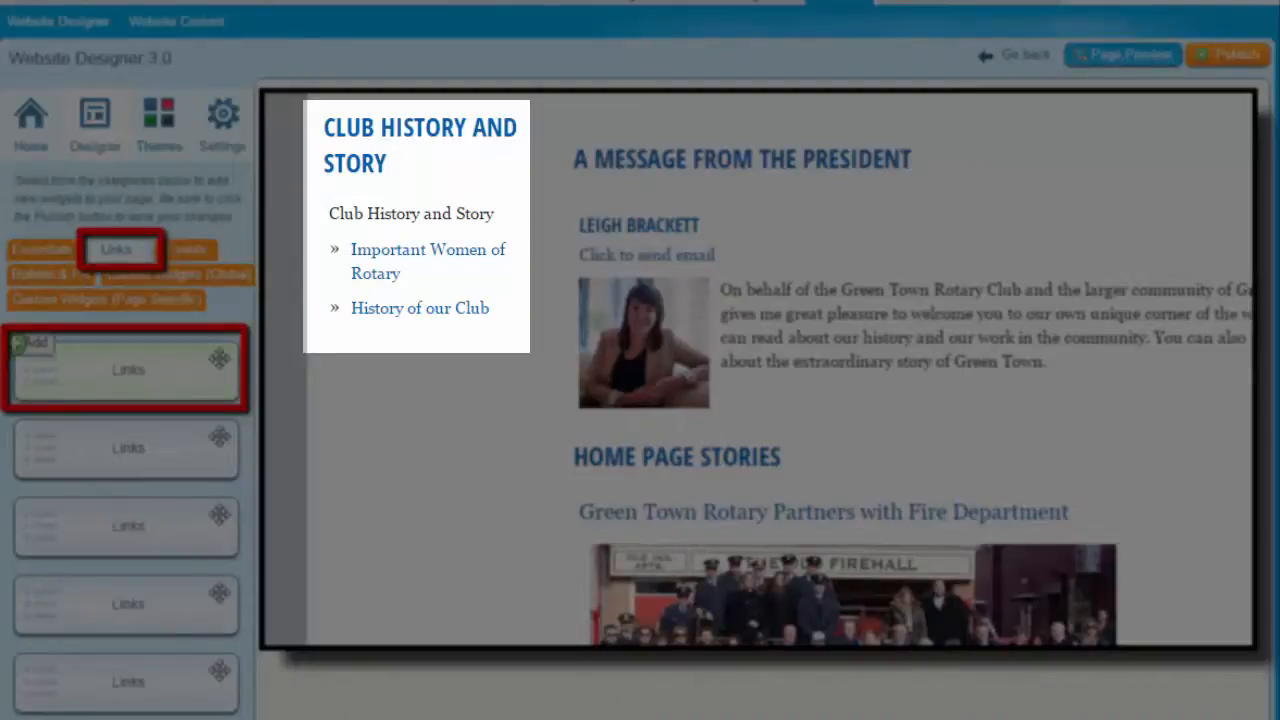
{"action": "left_click", "coordinate": [94, 112]}
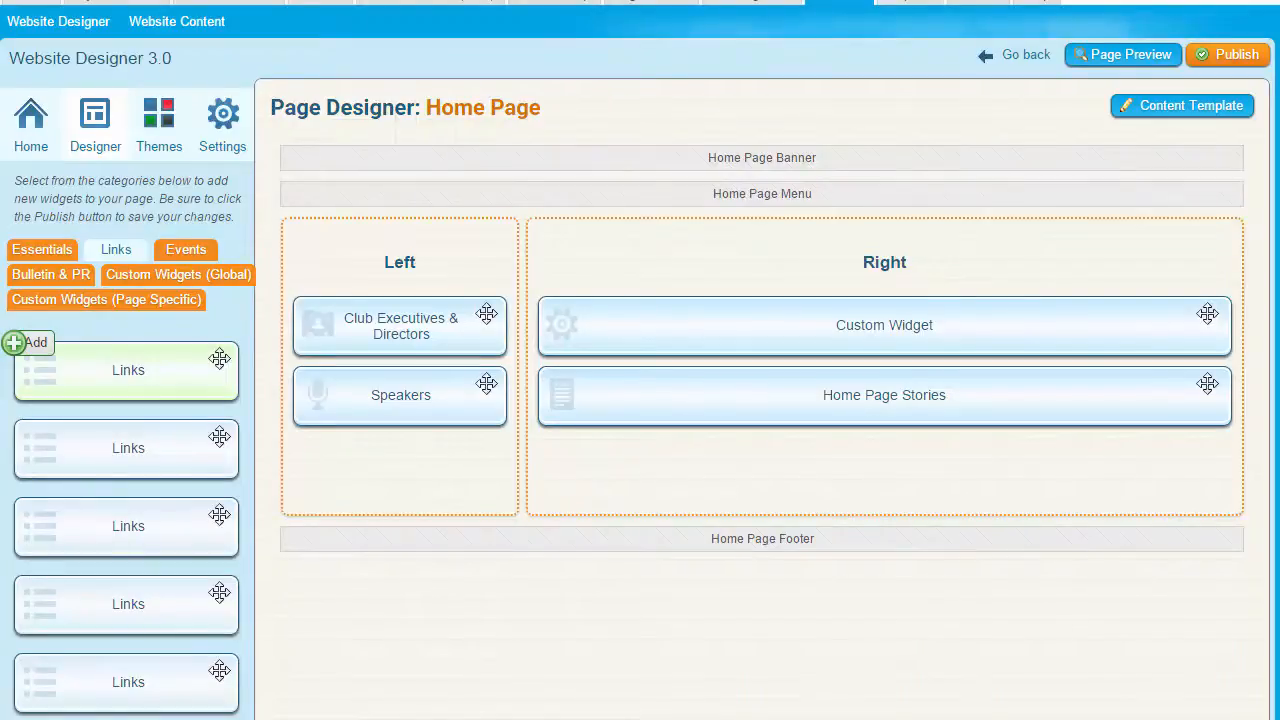
{"action": "left_click", "coordinate": [186, 248]}
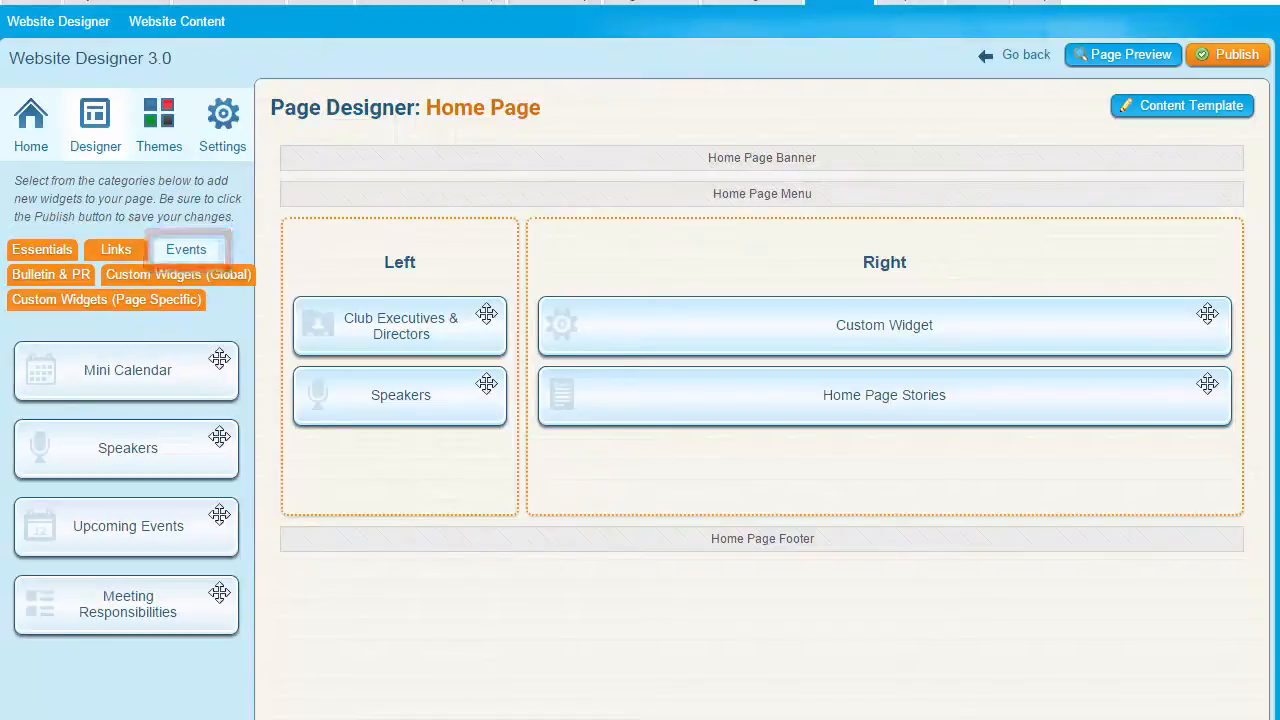
Step: Preview the Speakers widget, review other Events widgets, then list the Bulletin & PR widgets
{"action": "left_click", "coordinate": [128, 370]}
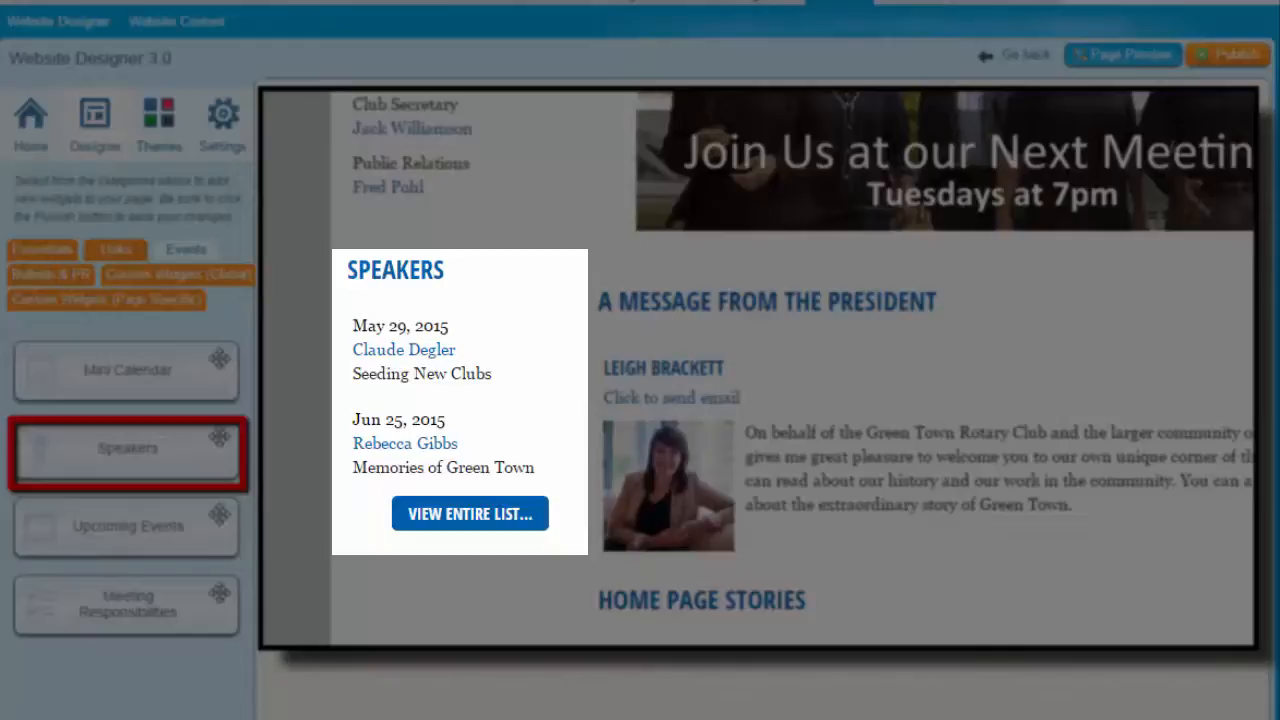
{"action": "left_click", "coordinate": [94, 120]}
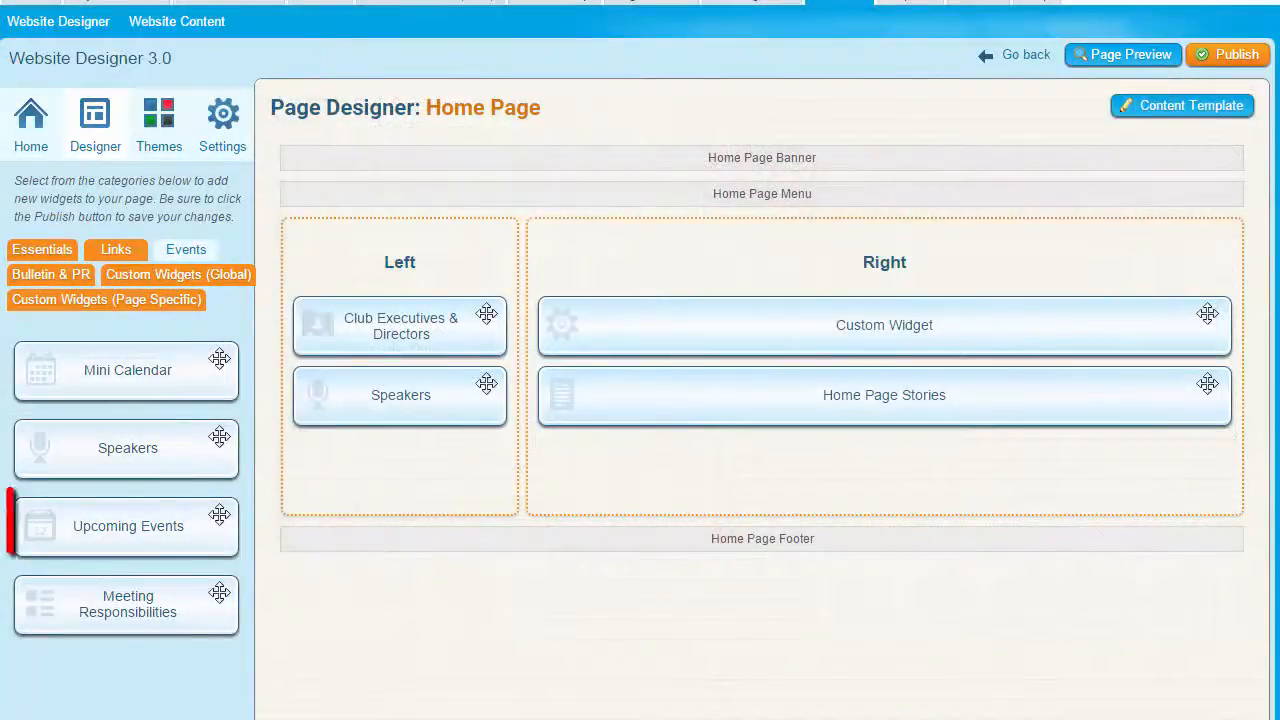
{"action": "left_click", "coordinate": [128, 526]}
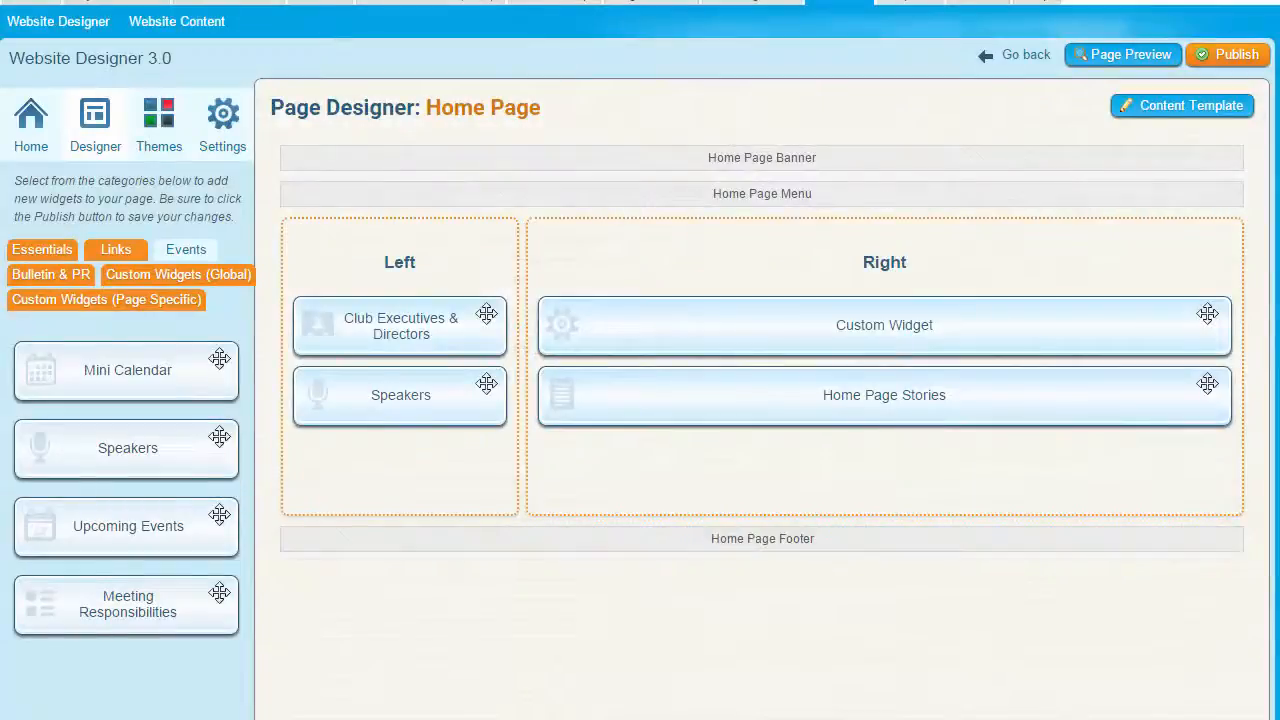
{"action": "left_click", "coordinate": [128, 604]}
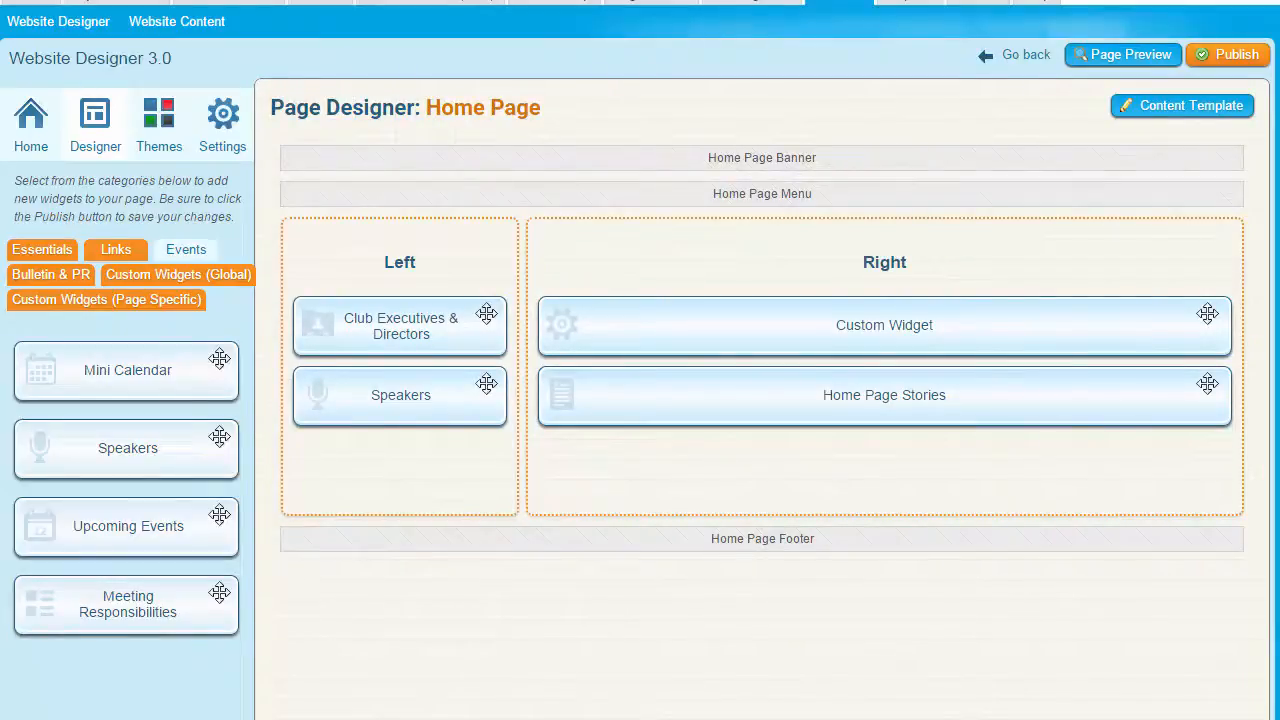
{"action": "left_click", "coordinate": [52, 274]}
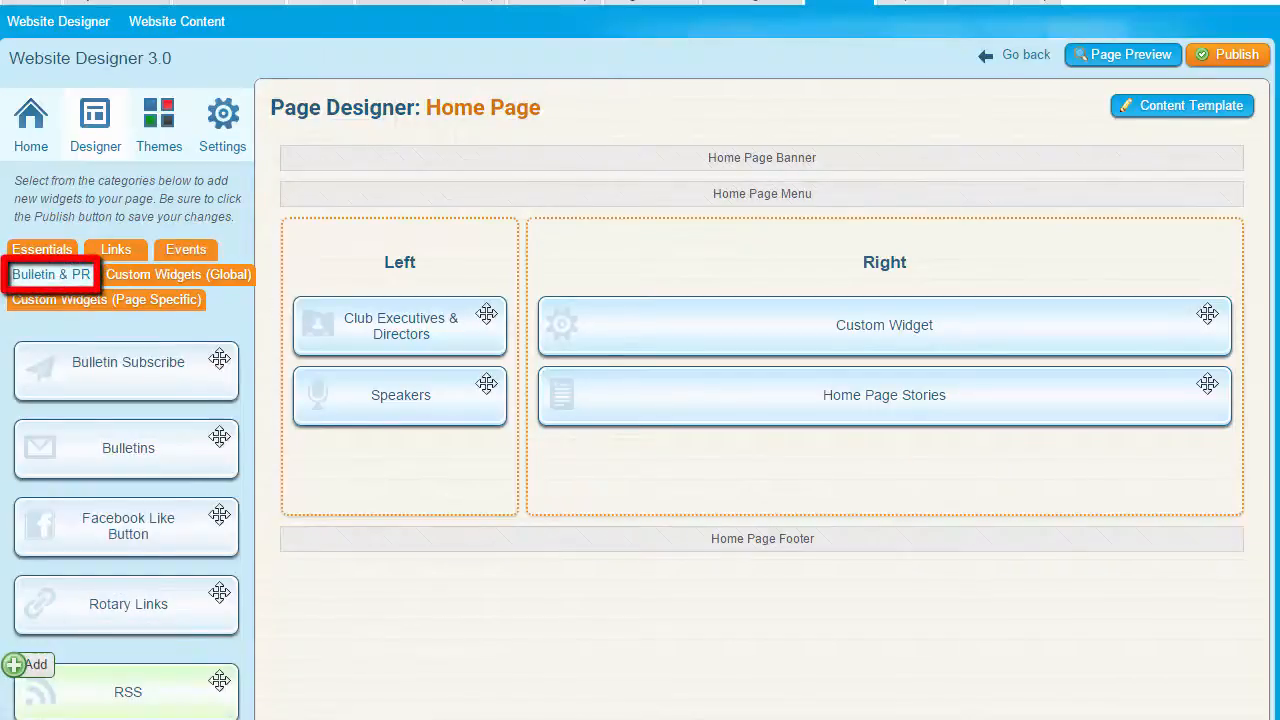
{"action": "left_click", "coordinate": [124, 372]}
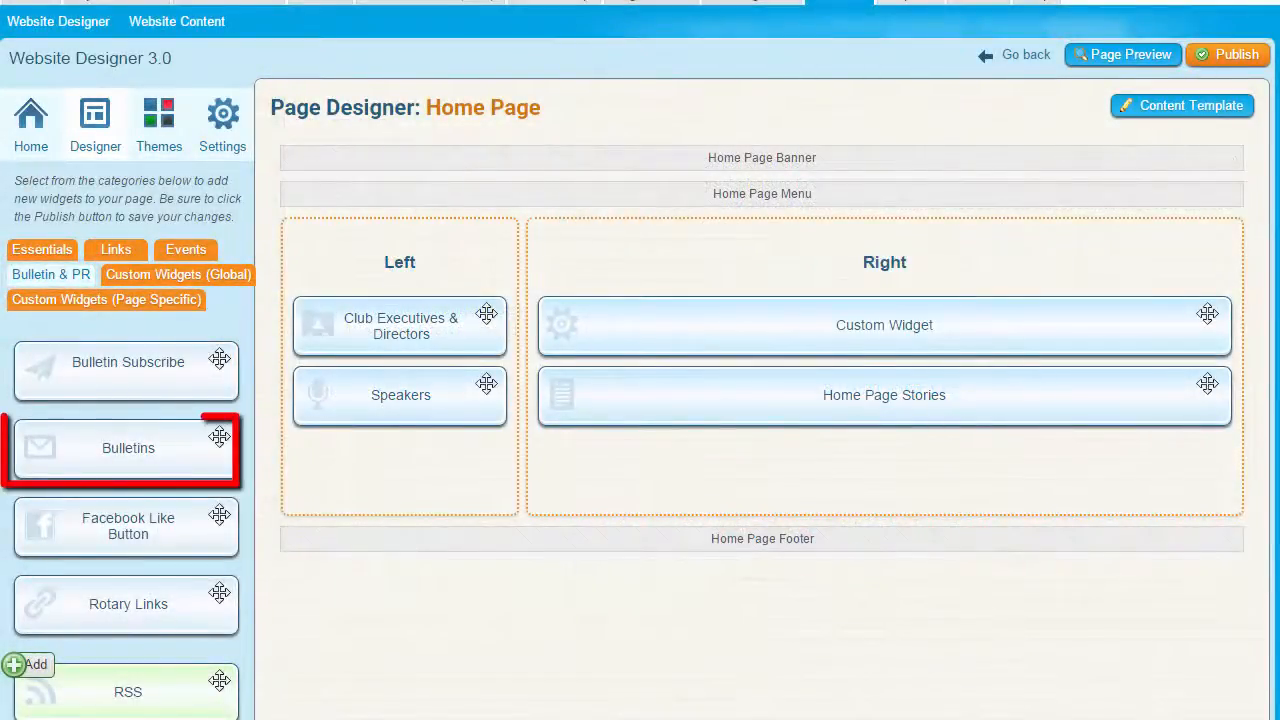
{"action": "left_click", "coordinate": [1122, 54]}
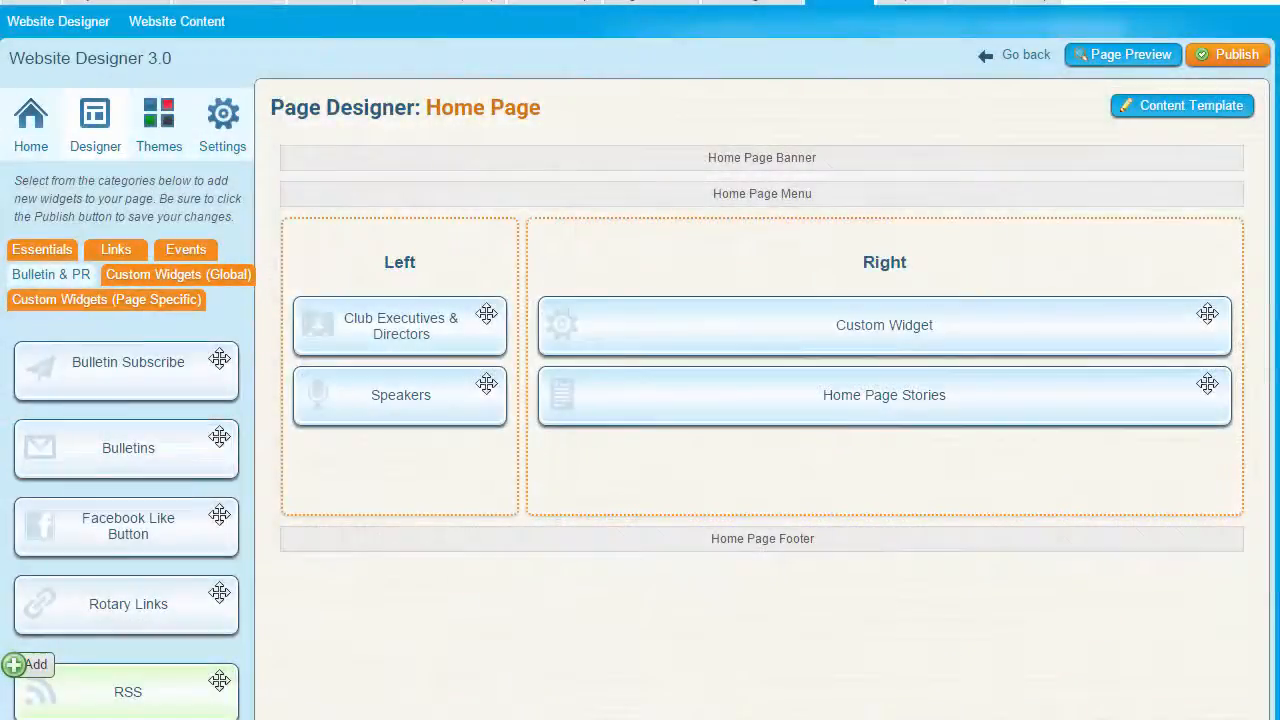
{"action": "left_click", "coordinate": [126, 524]}
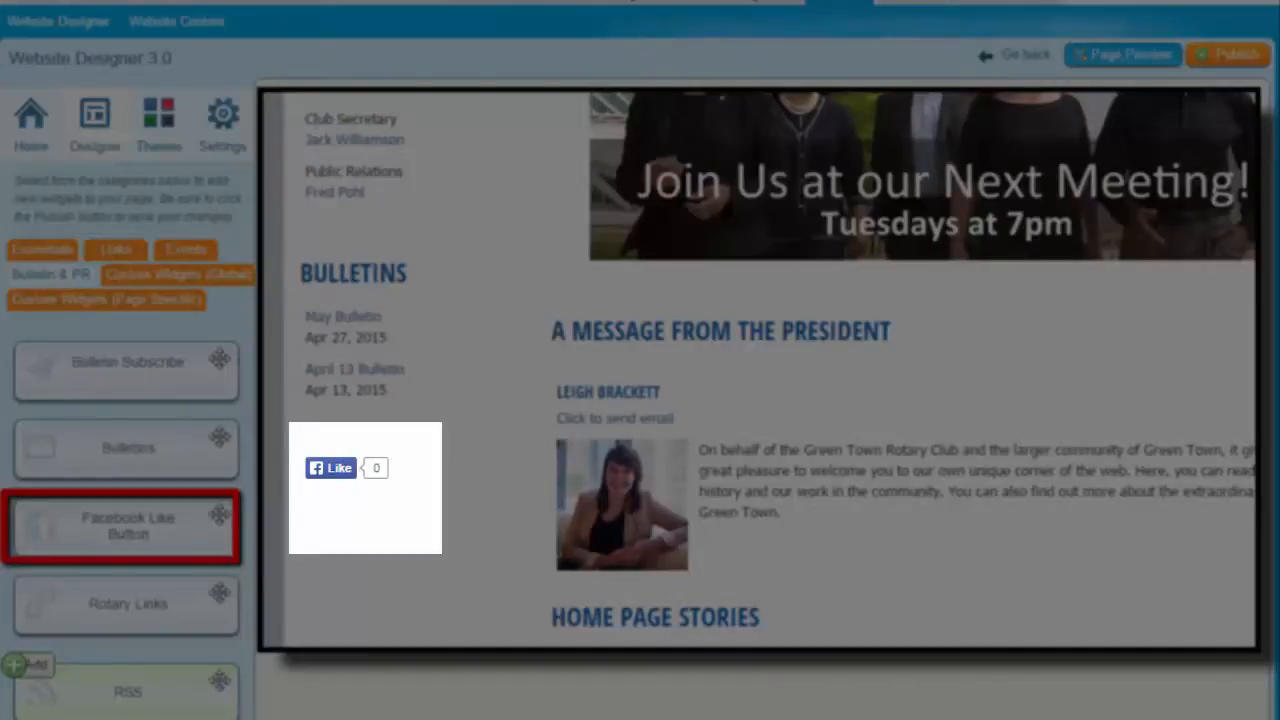
{"action": "left_click", "coordinate": [94, 124]}
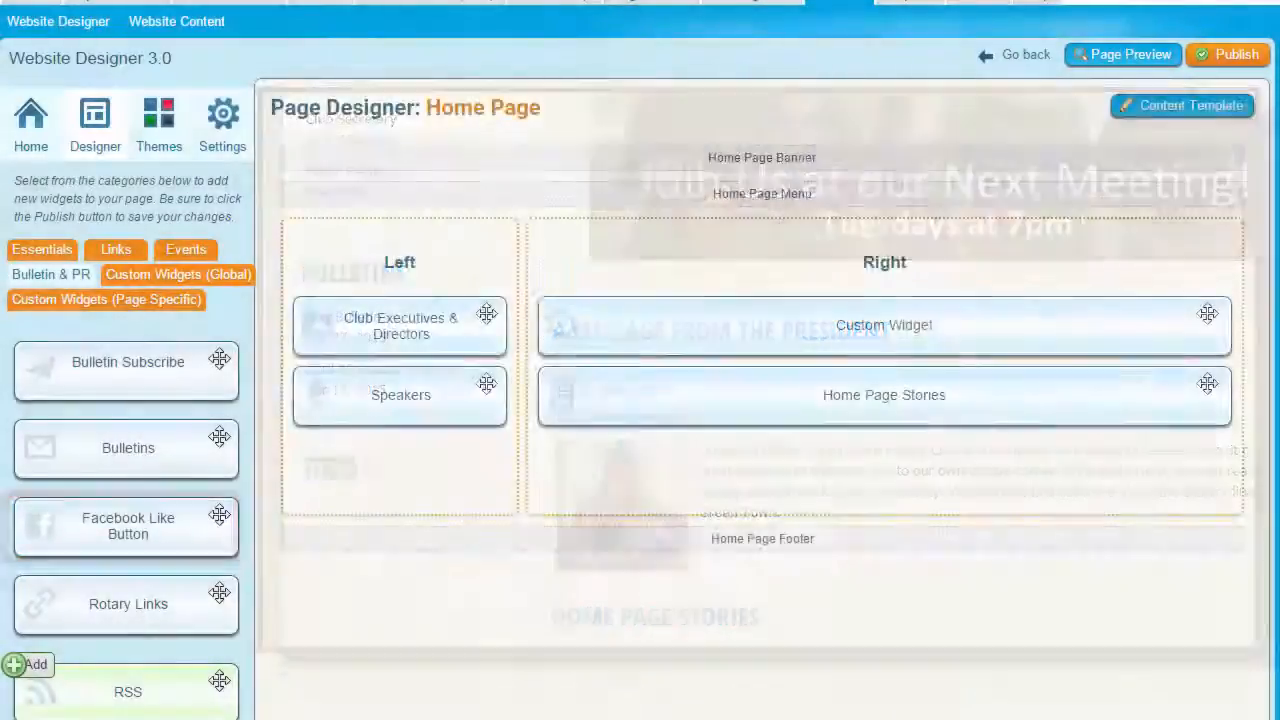
{"action": "scroll", "scroll_direction": "down", "scroll_amount": 3}
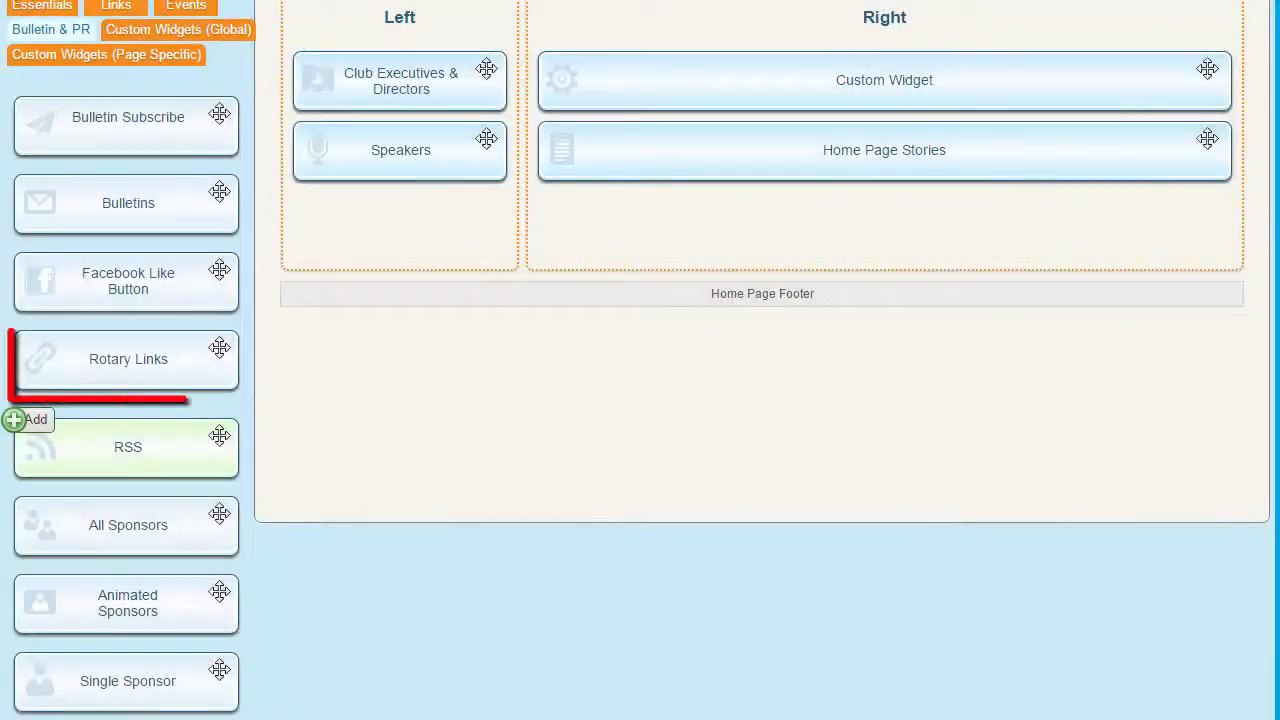
Step: Look over the Rotary Links and RSS widgets, then list the Custom Widgets (Global) category
{"action": "left_click", "coordinate": [128, 360]}
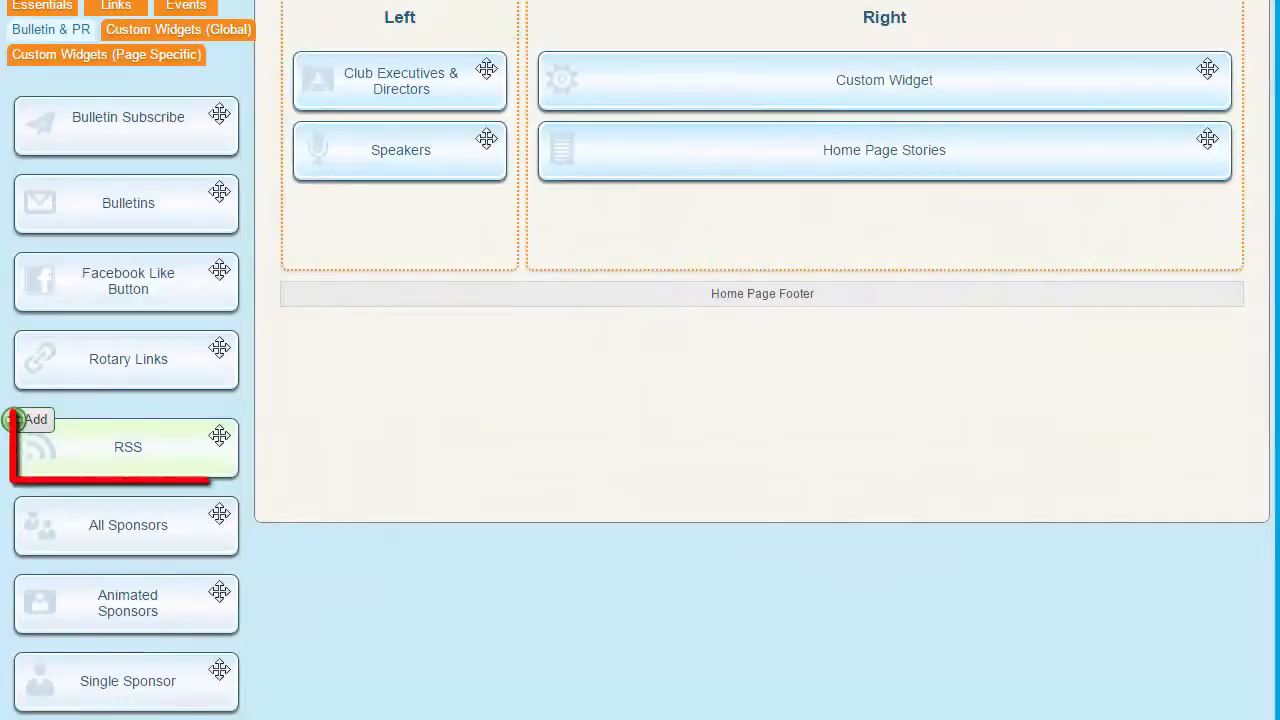
{"action": "left_click", "coordinate": [128, 448]}
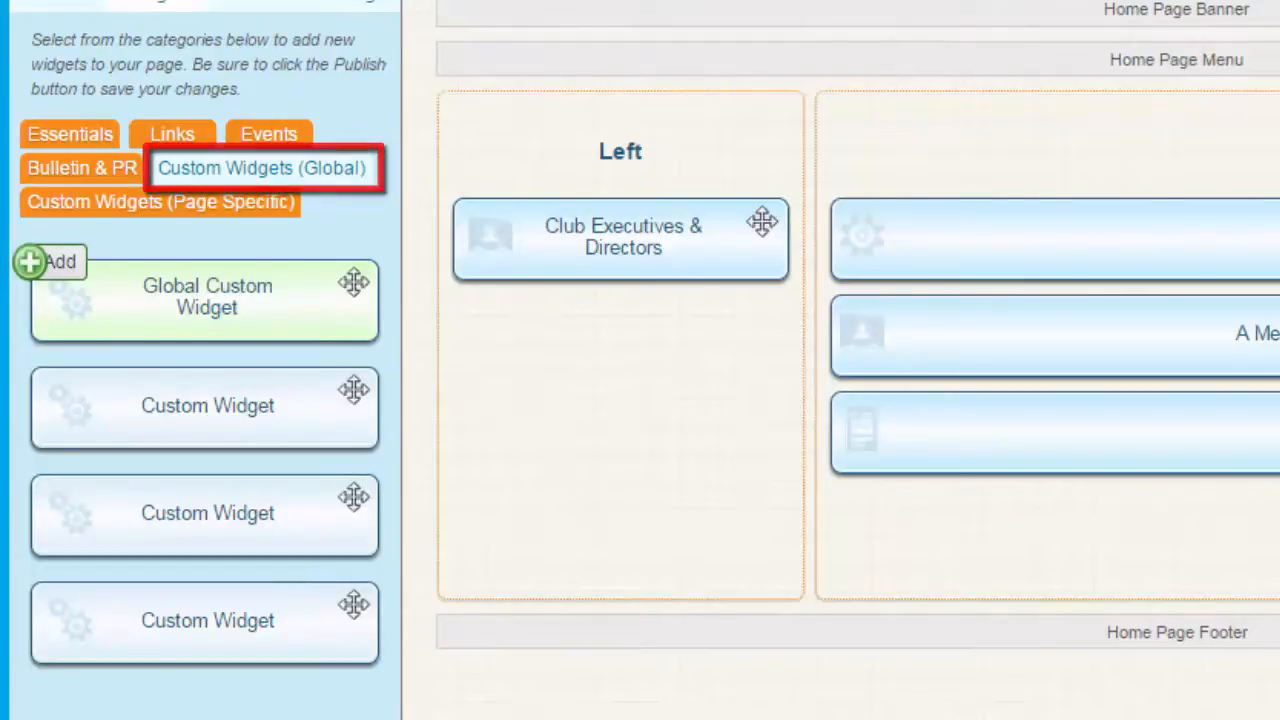
{"action": "left_click", "coordinate": [160, 200]}
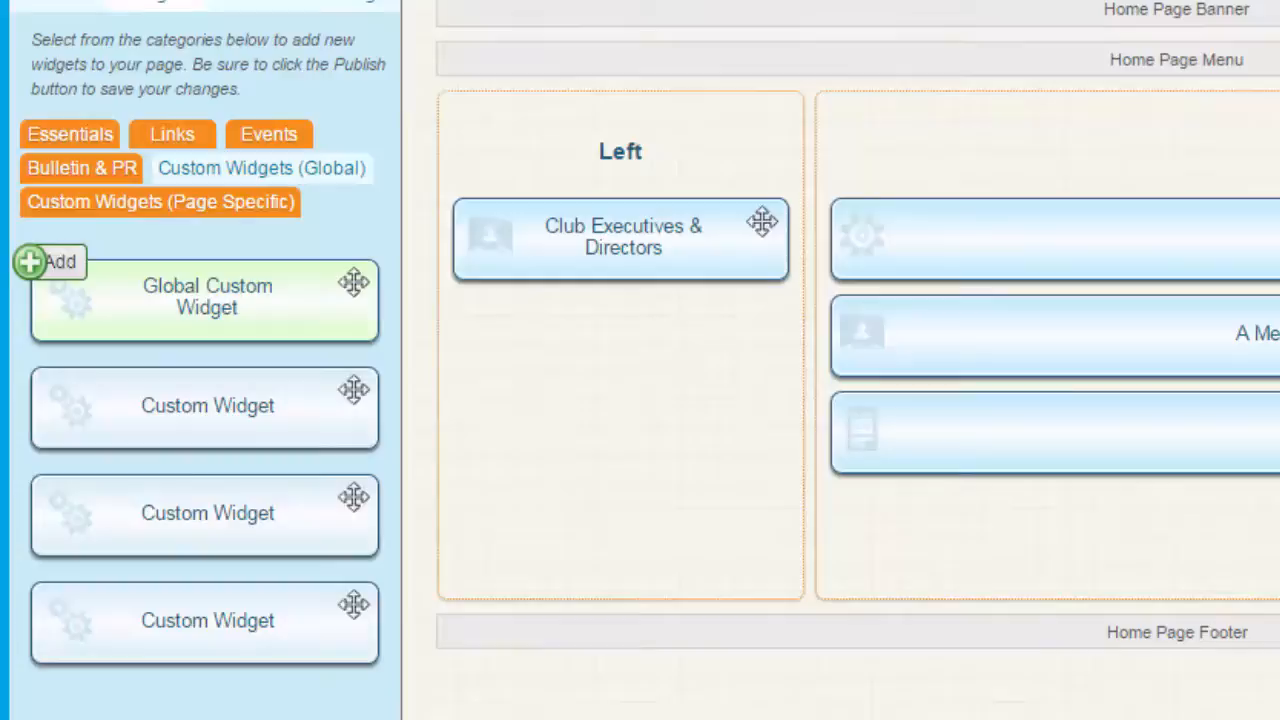
{"action": "left_click", "coordinate": [260, 168]}
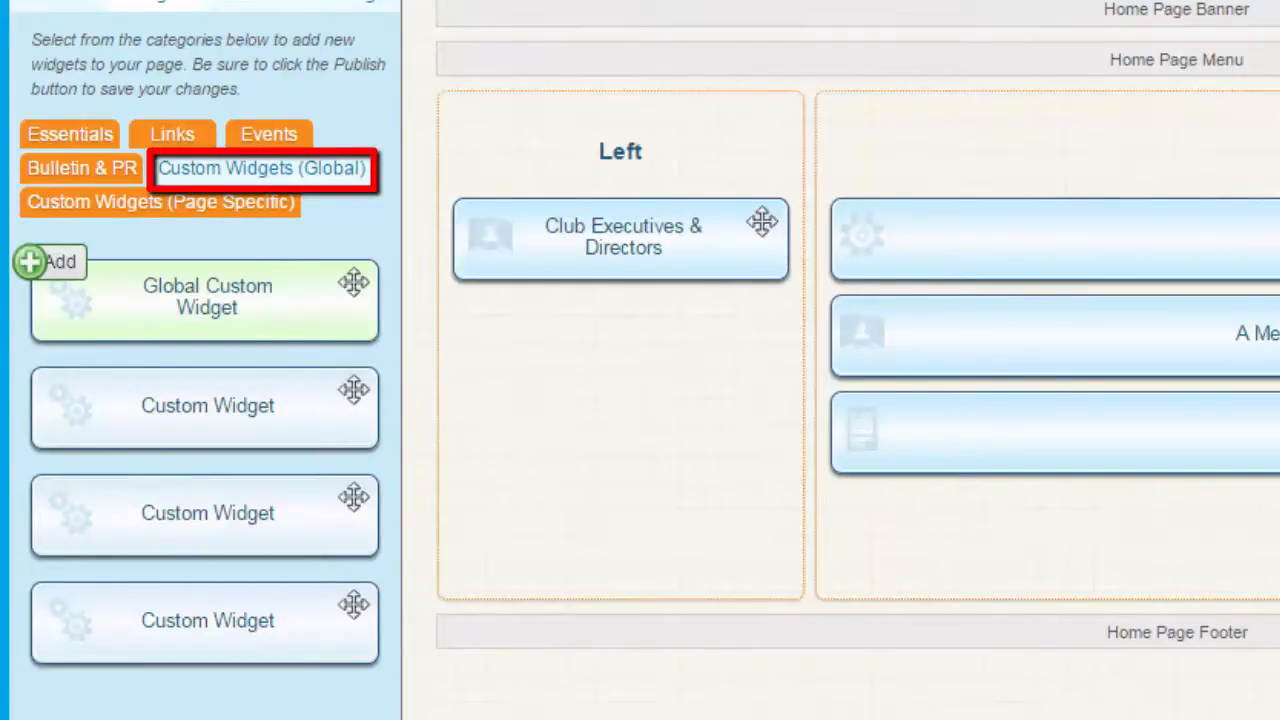
{"action": "left_click", "coordinate": [160, 202]}
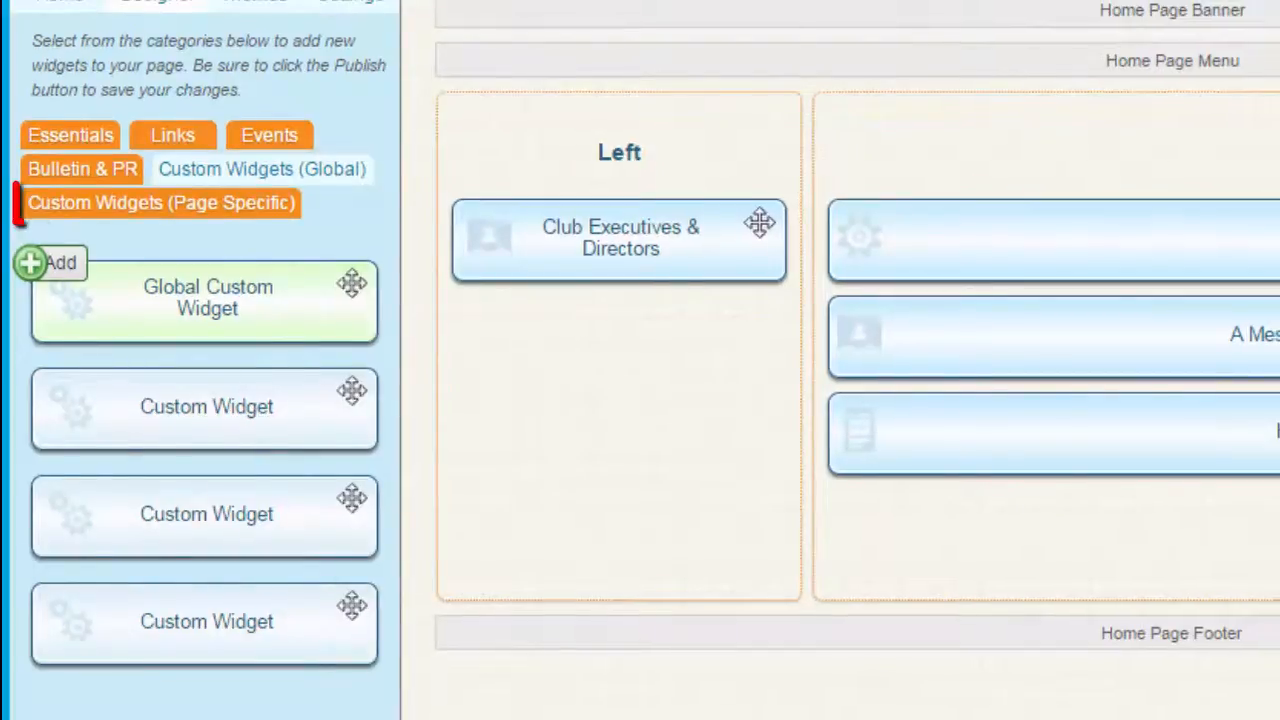
{"action": "left_click", "coordinate": [160, 202]}
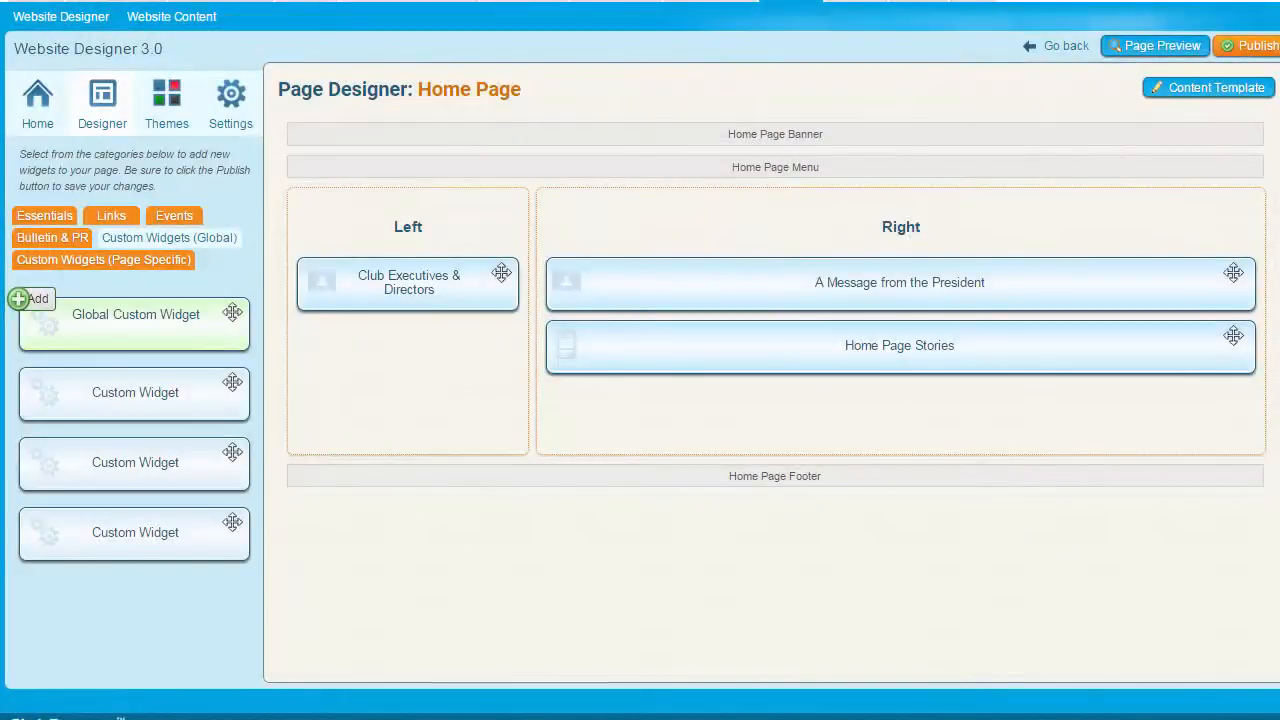
Step: Drop a Custom Widget at the top of the Right column, opening its Edit Custom Widget page
{"action": "left_click_drag", "start_coordinate": [136, 314], "coordinate": [710, 260]}
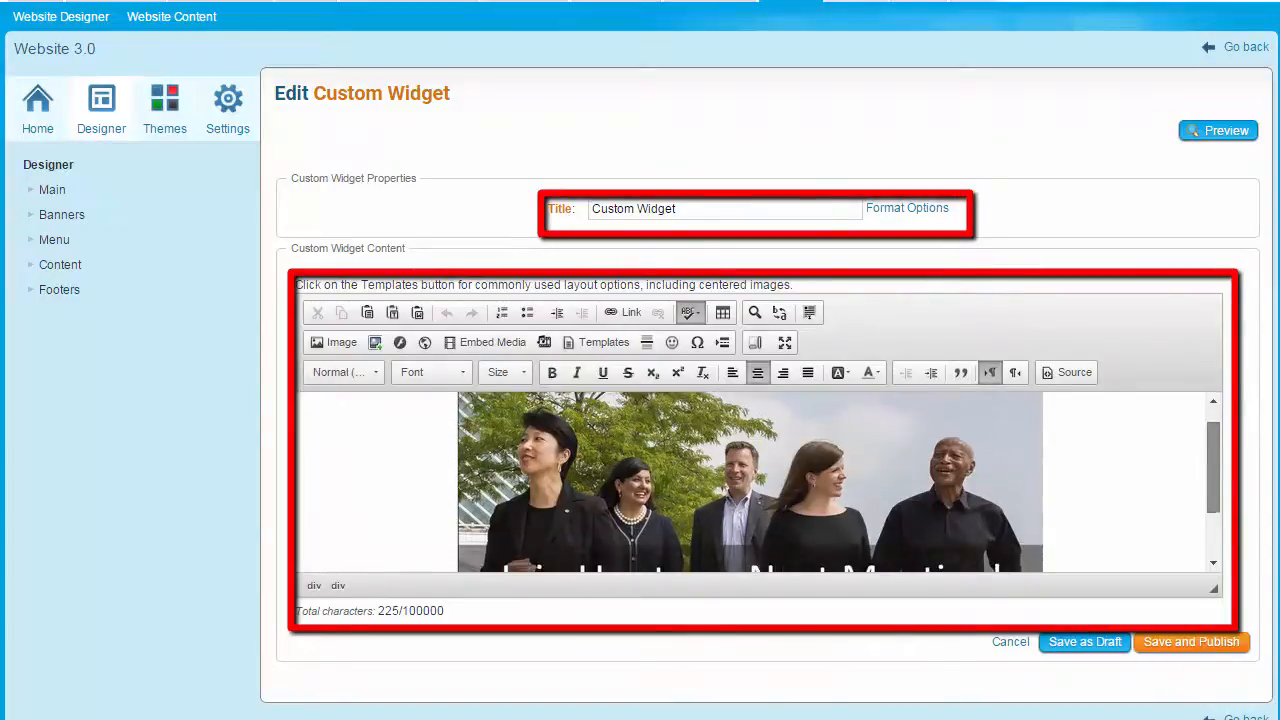
{"action": "scroll", "scroll_direction": "down", "scroll_amount": 3}
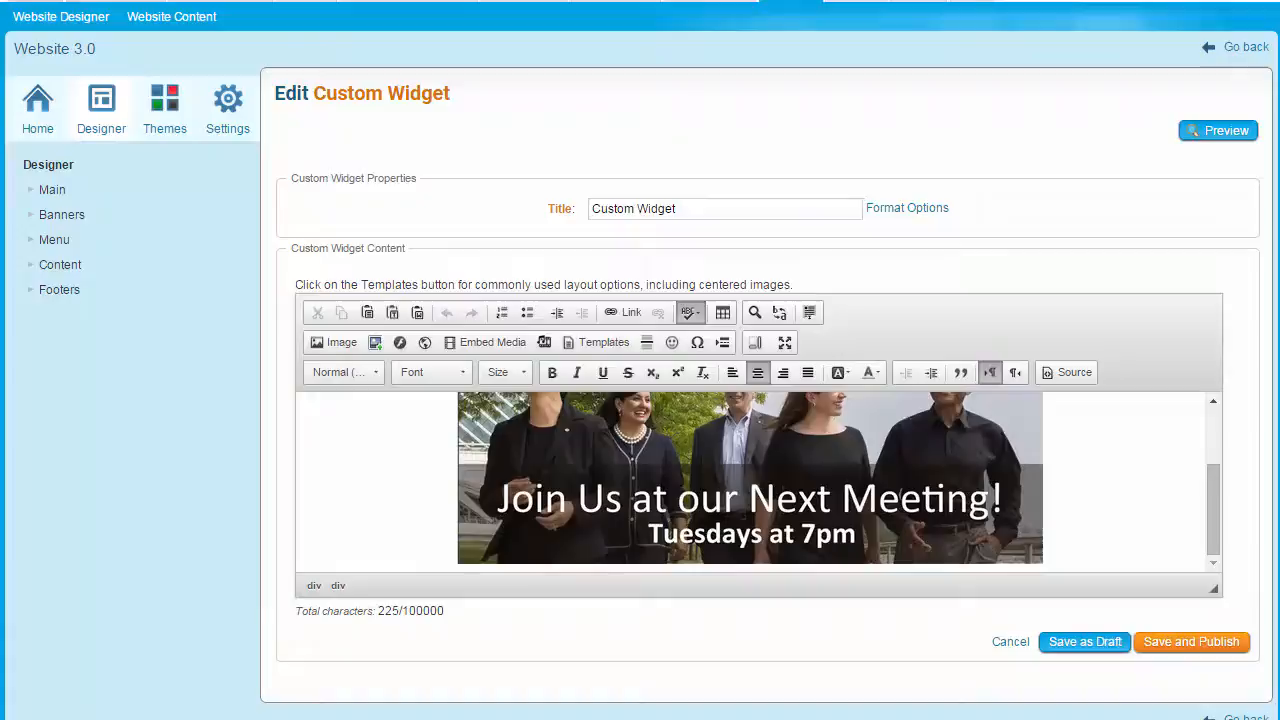
{"action": "mouse_move", "coordinate": [1192, 640]}
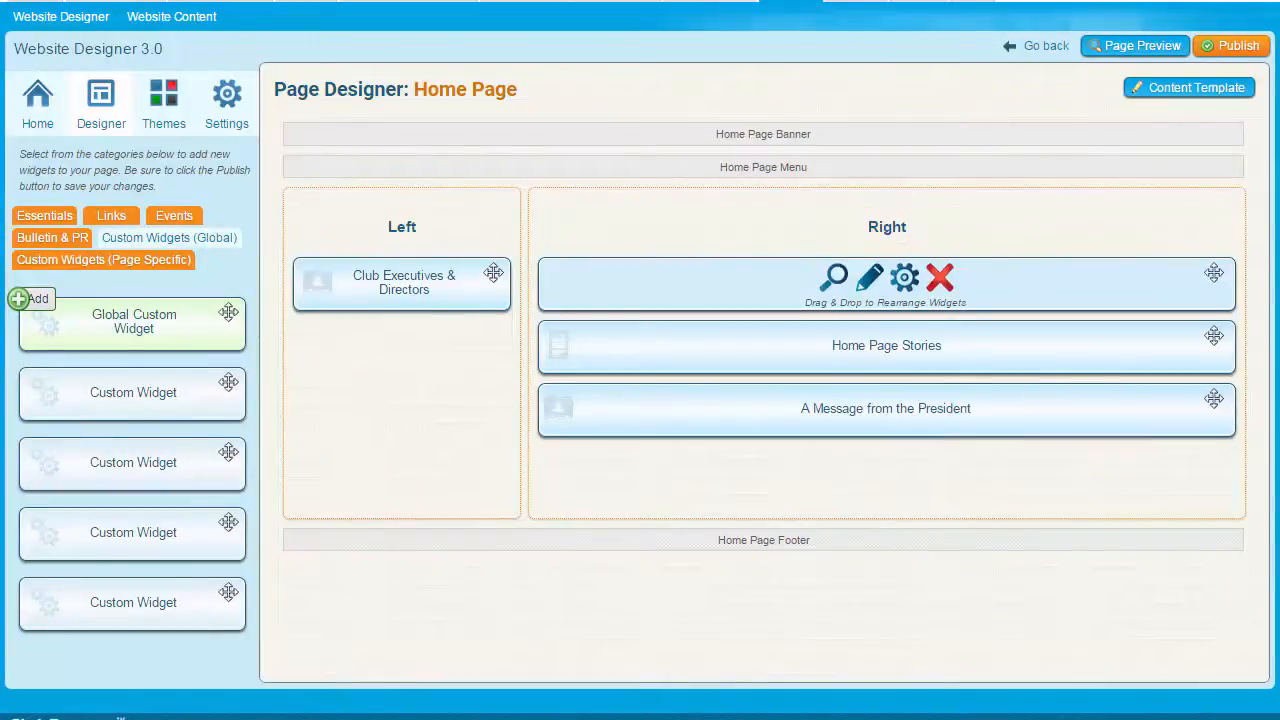
{"action": "mouse_move", "coordinate": [868, 278]}
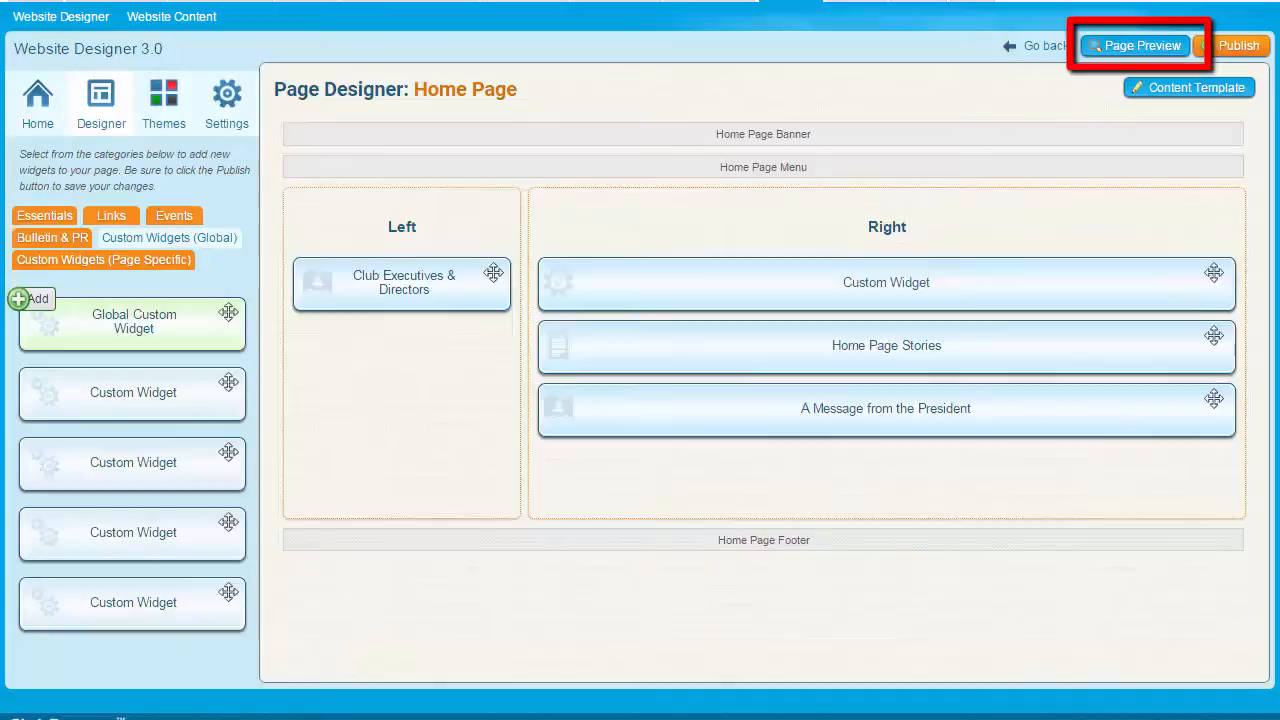
Step: Preview the draft home page, then queue the new layout to be published live
{"action": "left_click", "coordinate": [1136, 44]}
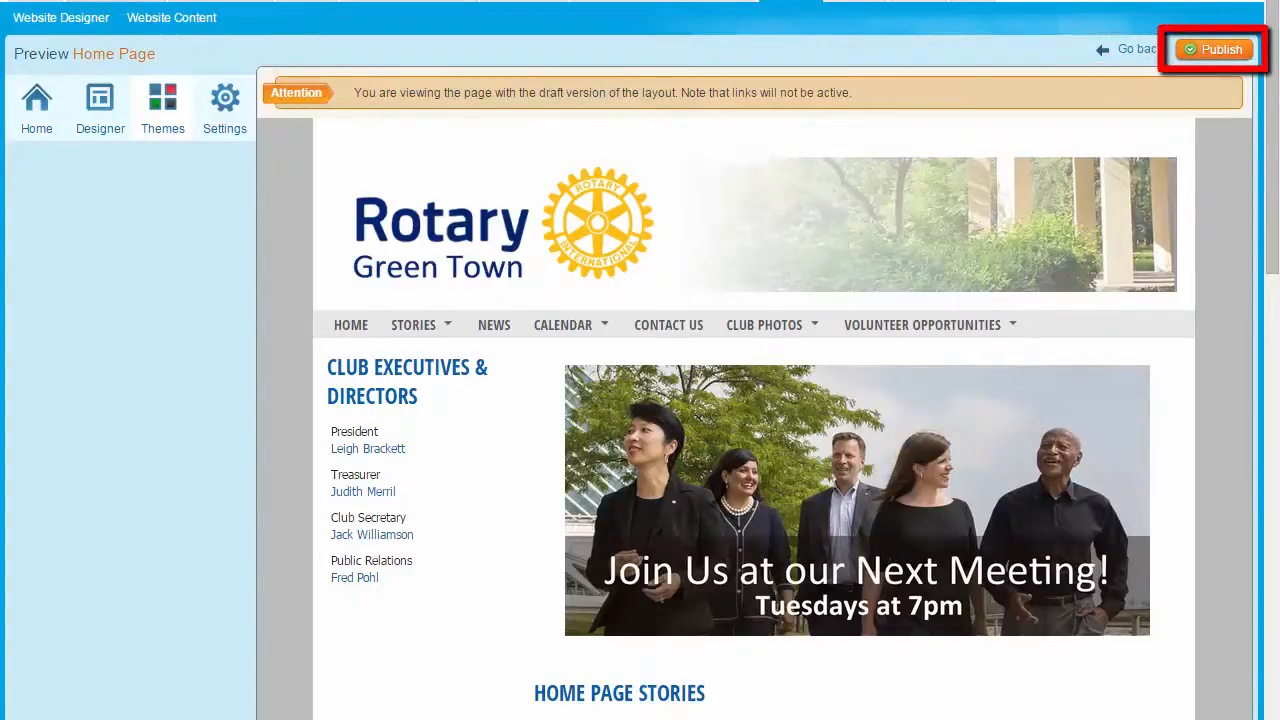
{"action": "left_click", "coordinate": [1212, 48]}
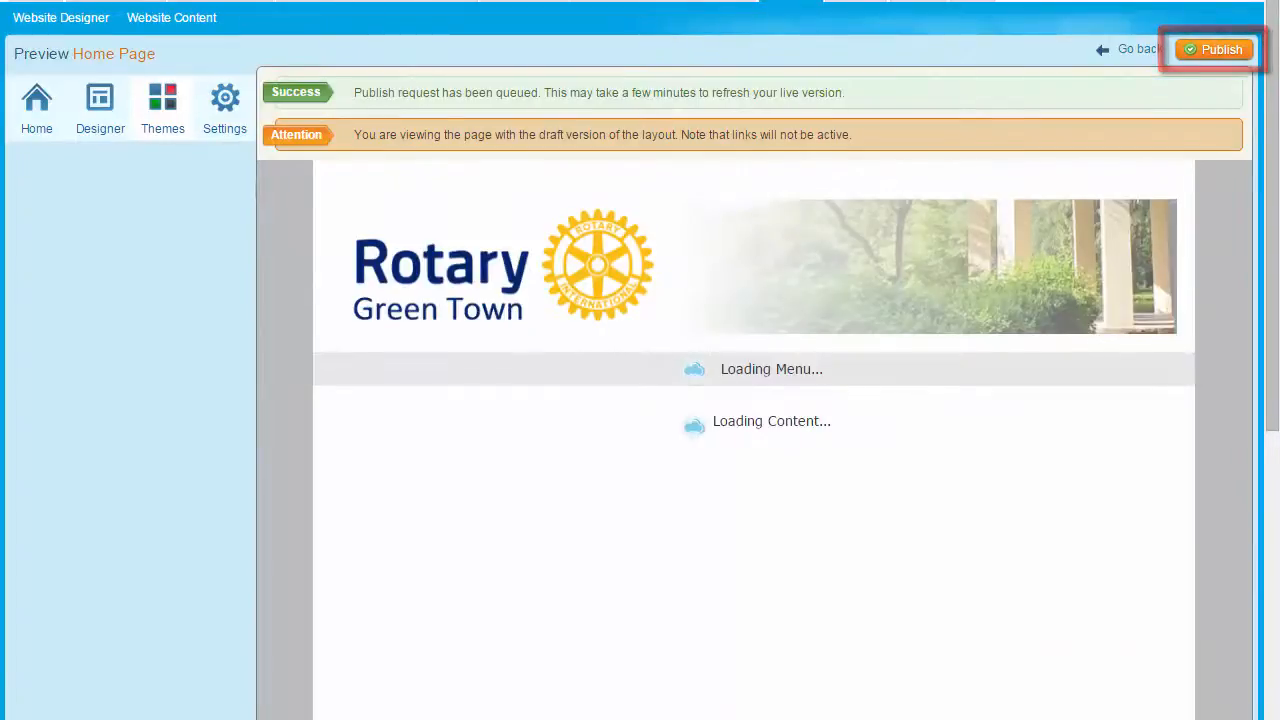